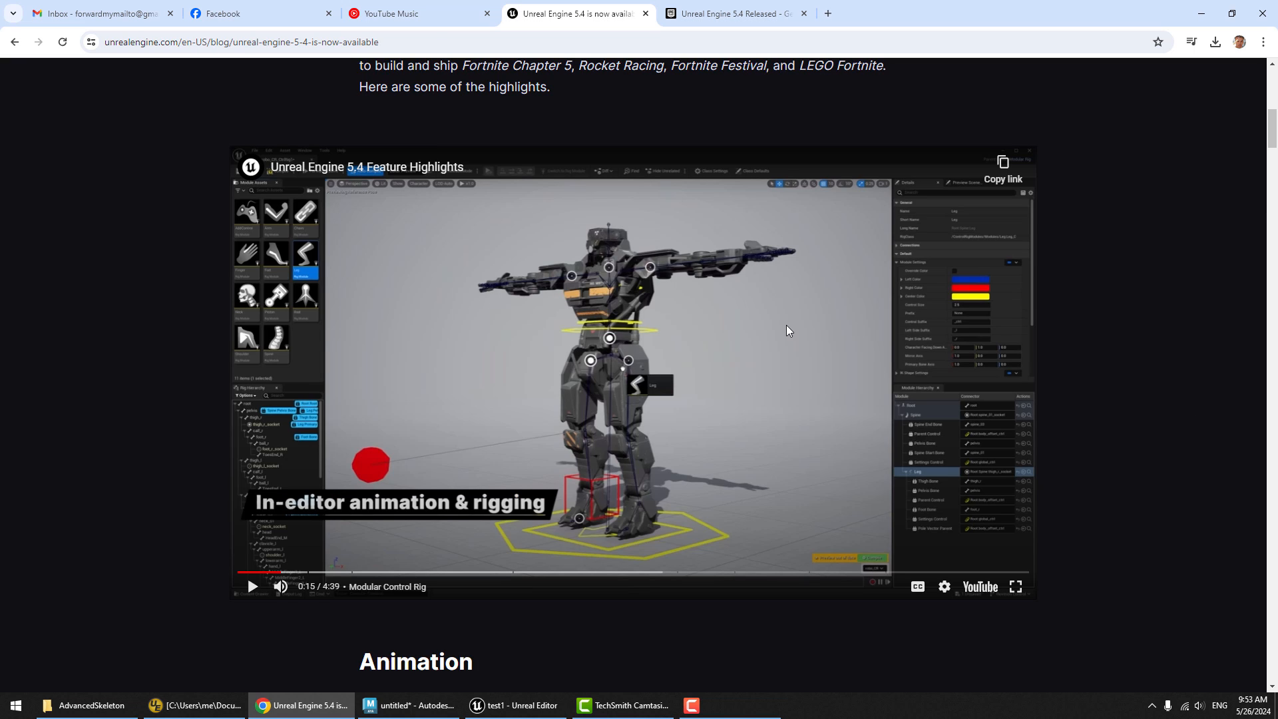
{"action": "mouse_move", "coordinate": [480, 493]}
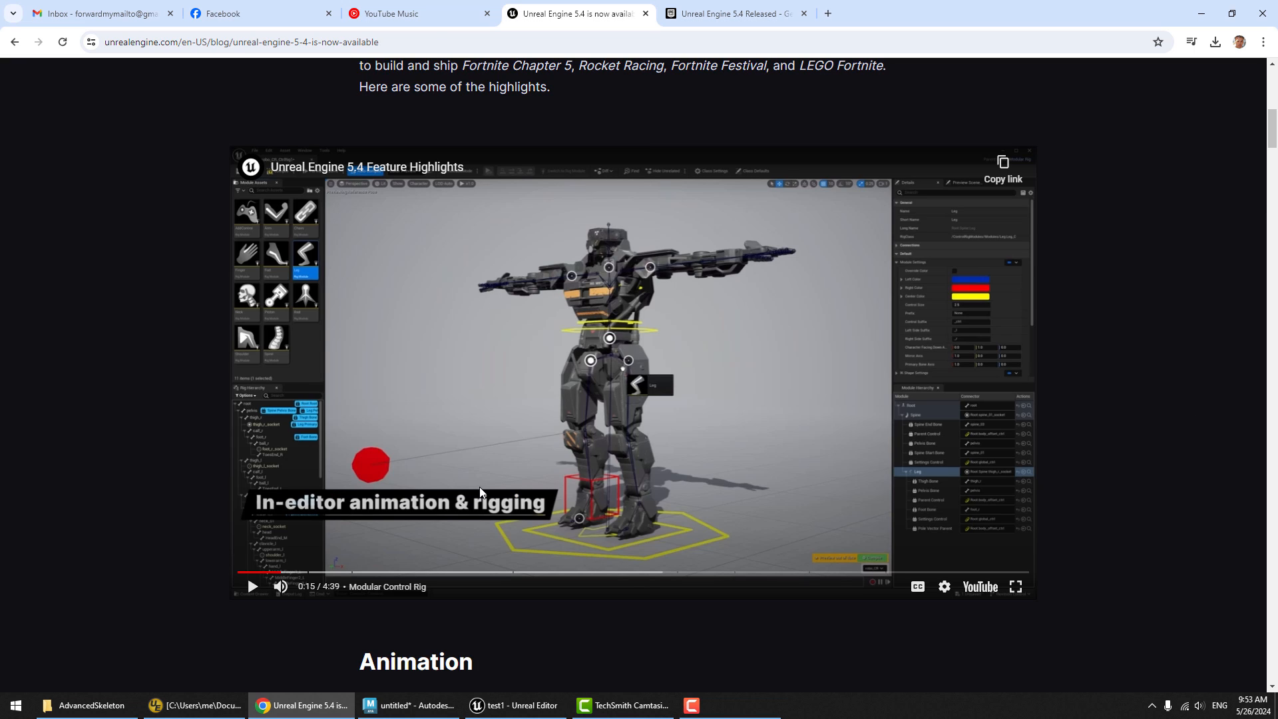
{"action": "mouse_move", "coordinate": [613, 497]}
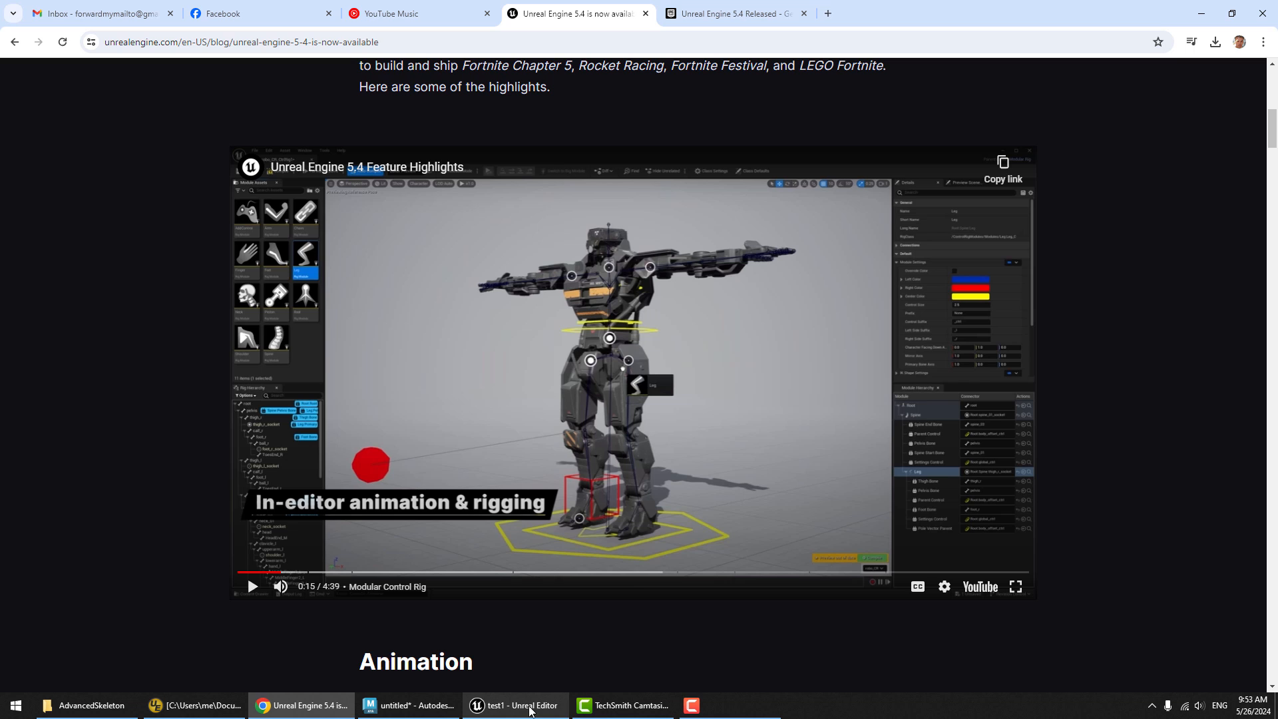
Open the AdvancedSkeleton 'tuna' demo character in Maya
{"action": "left_click", "coordinate": [413, 705]}
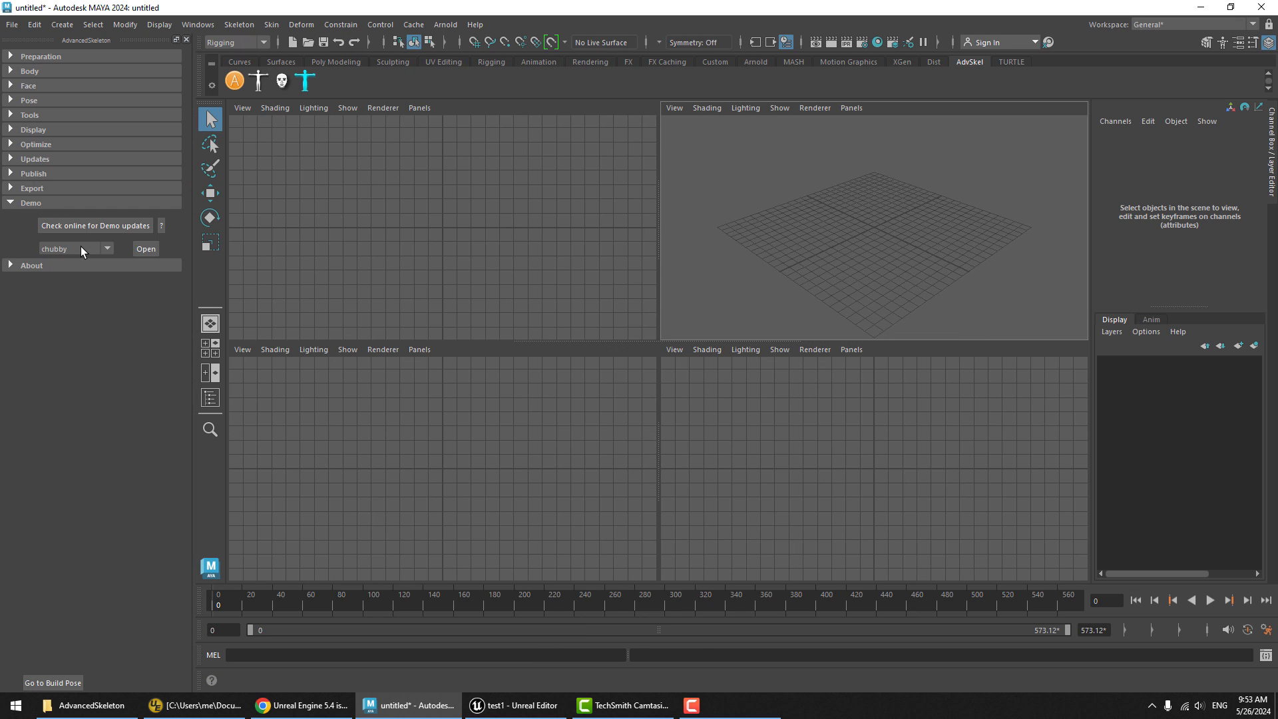
{"action": "left_click", "coordinate": [106, 248]}
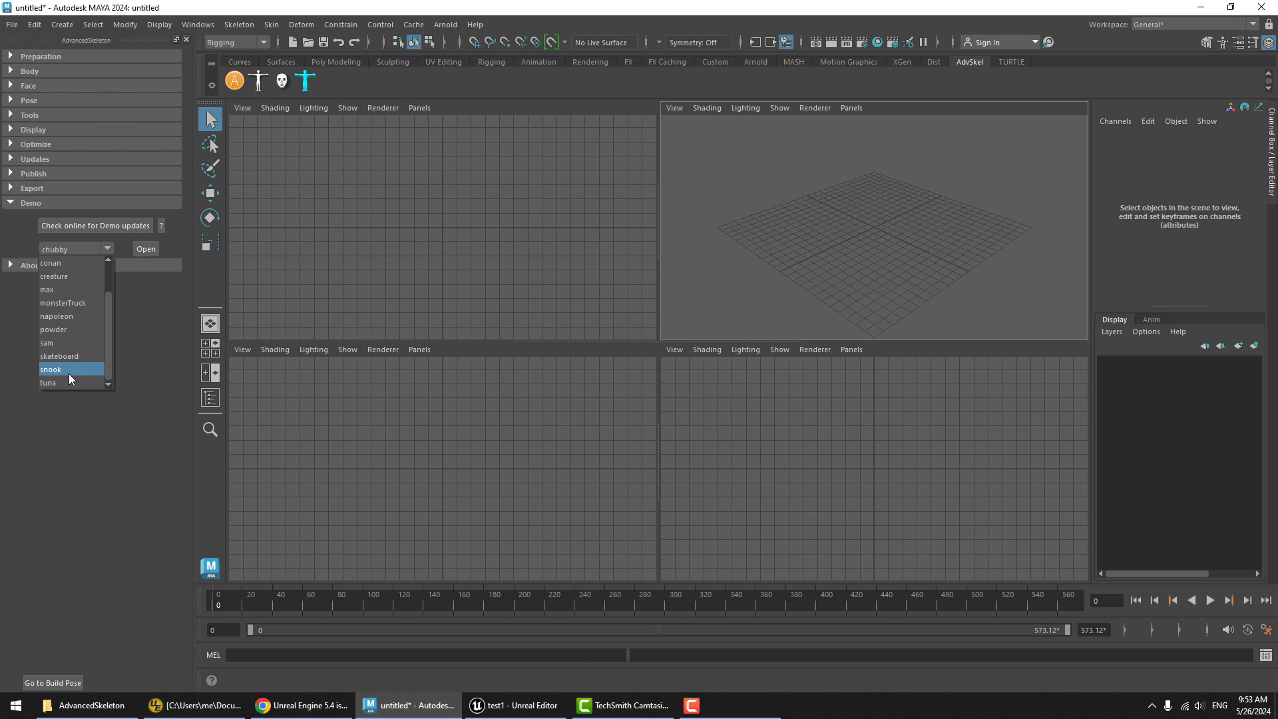
{"action": "left_click", "coordinate": [47, 382]}
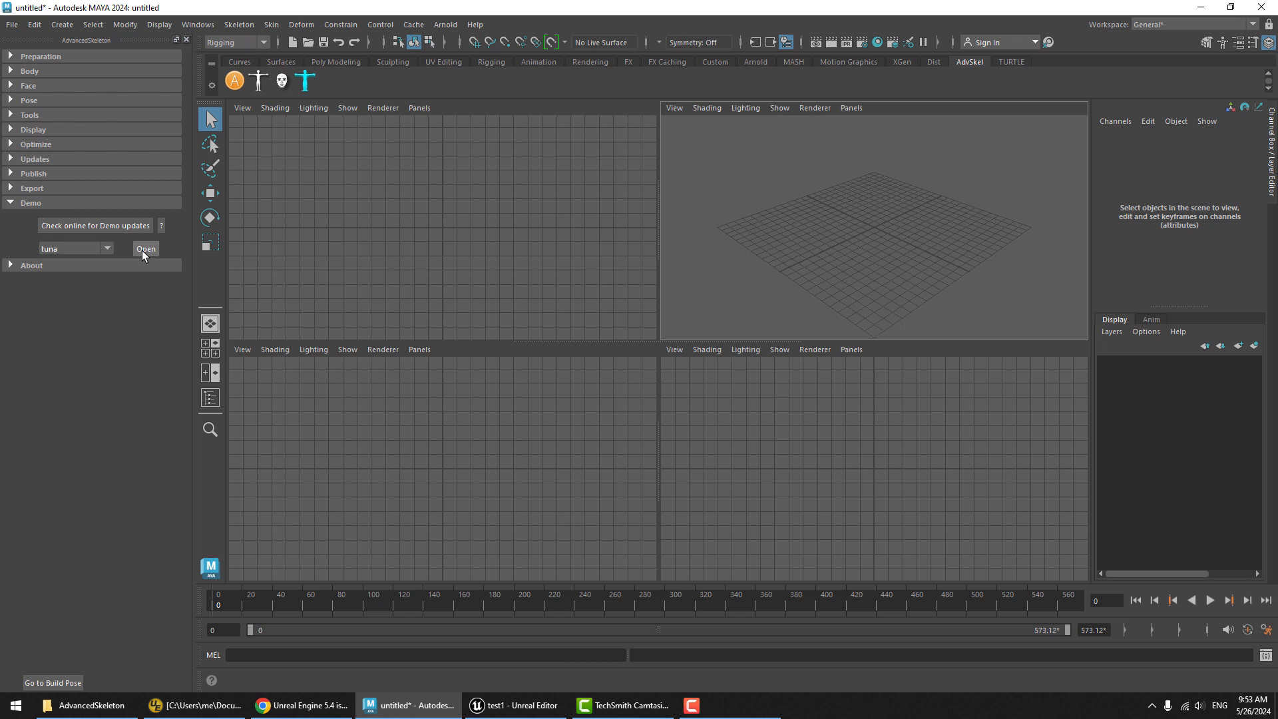
{"action": "left_click", "coordinate": [145, 248]}
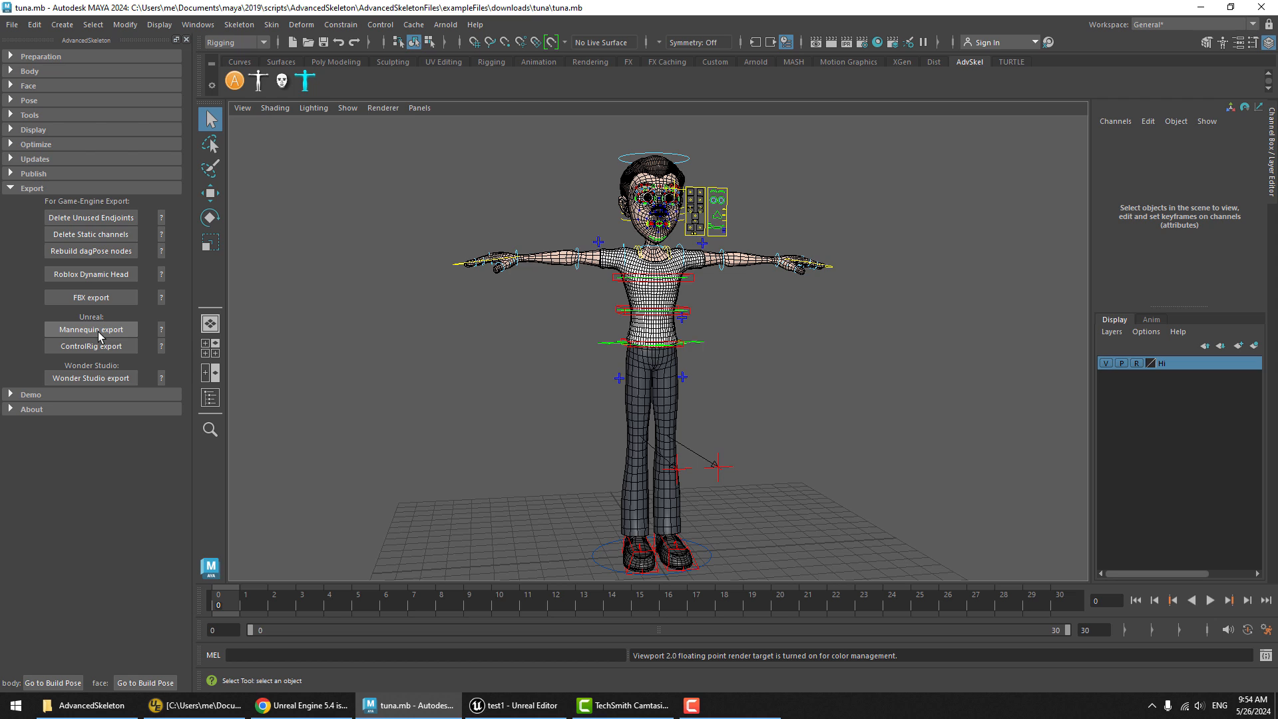
Export tuna for the Manny (UE5) mannequin and check tuna.fbx in the export folder
{"action": "left_click", "coordinate": [91, 329]}
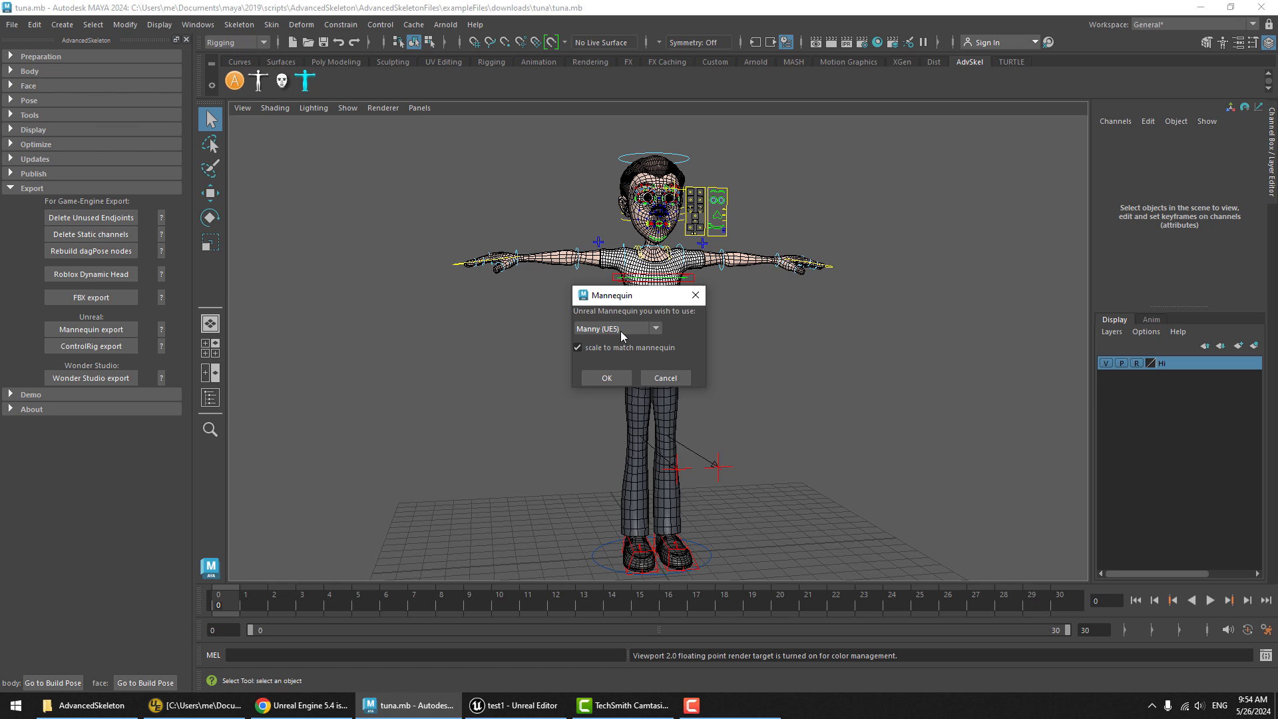
{"action": "mouse_move", "coordinate": [606, 377]}
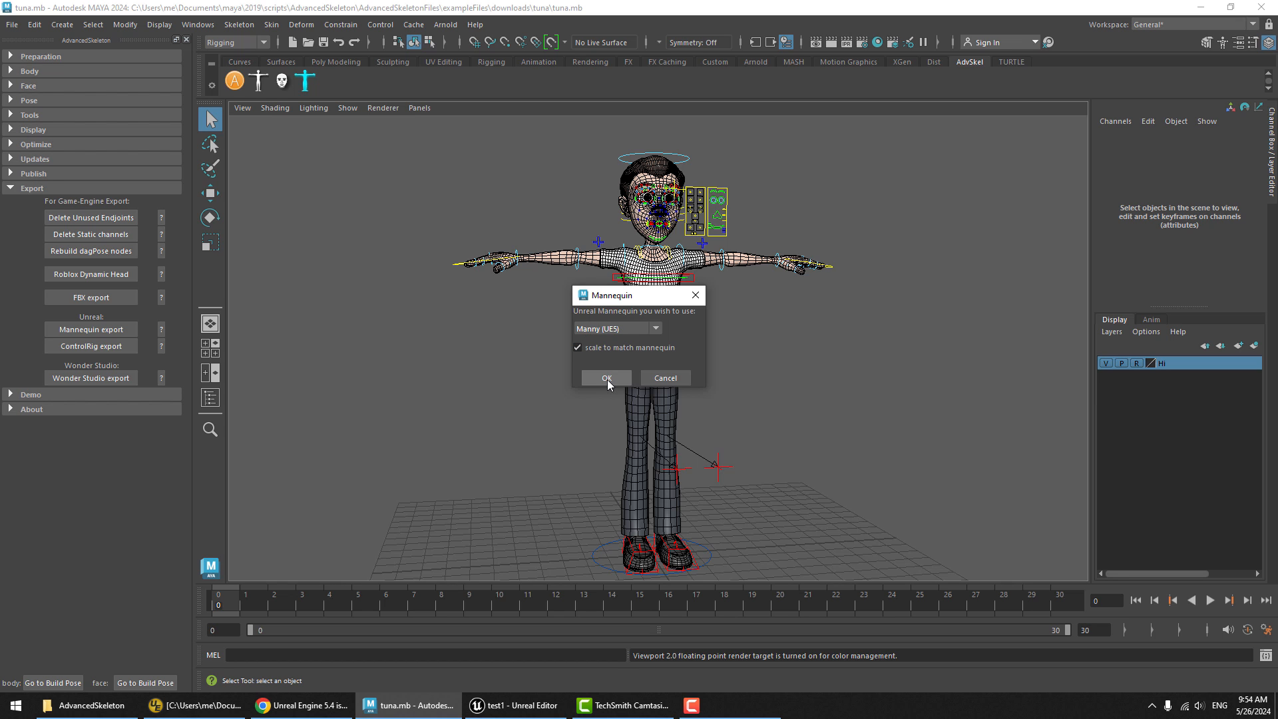
{"action": "left_click", "coordinate": [605, 377]}
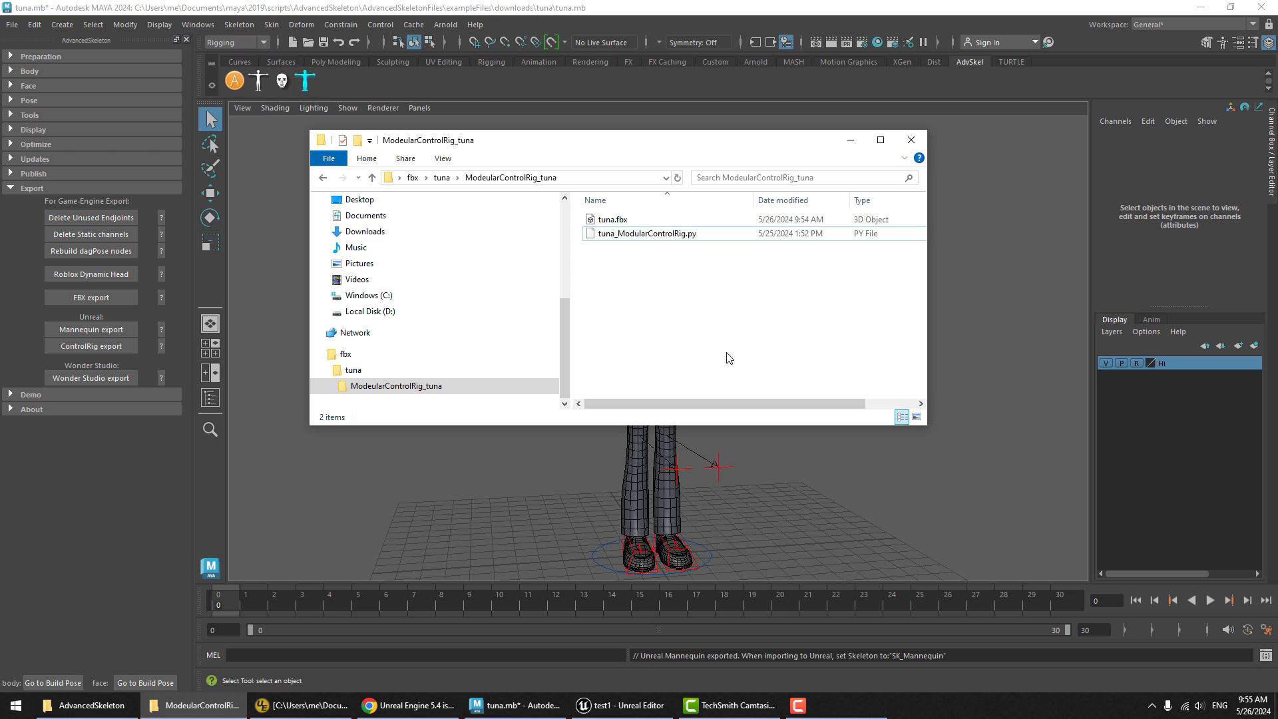
{"action": "left_click", "coordinate": [612, 219]}
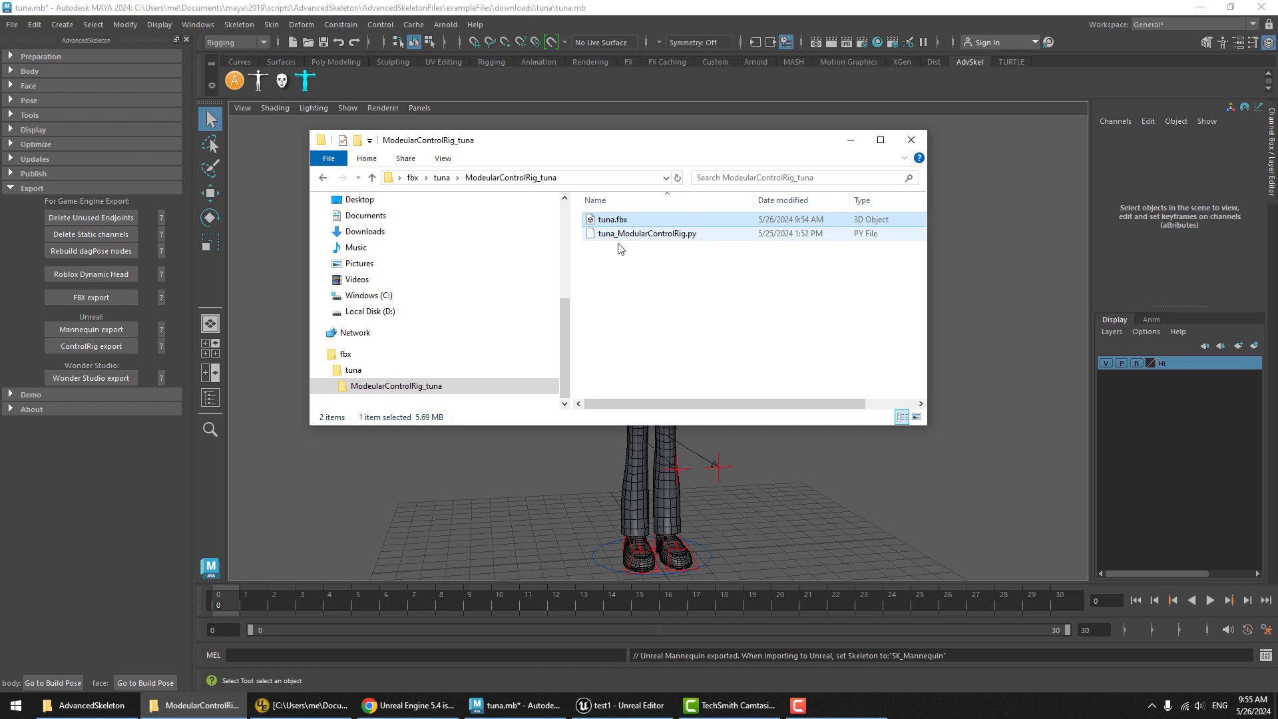
{"action": "left_click", "coordinate": [646, 233]}
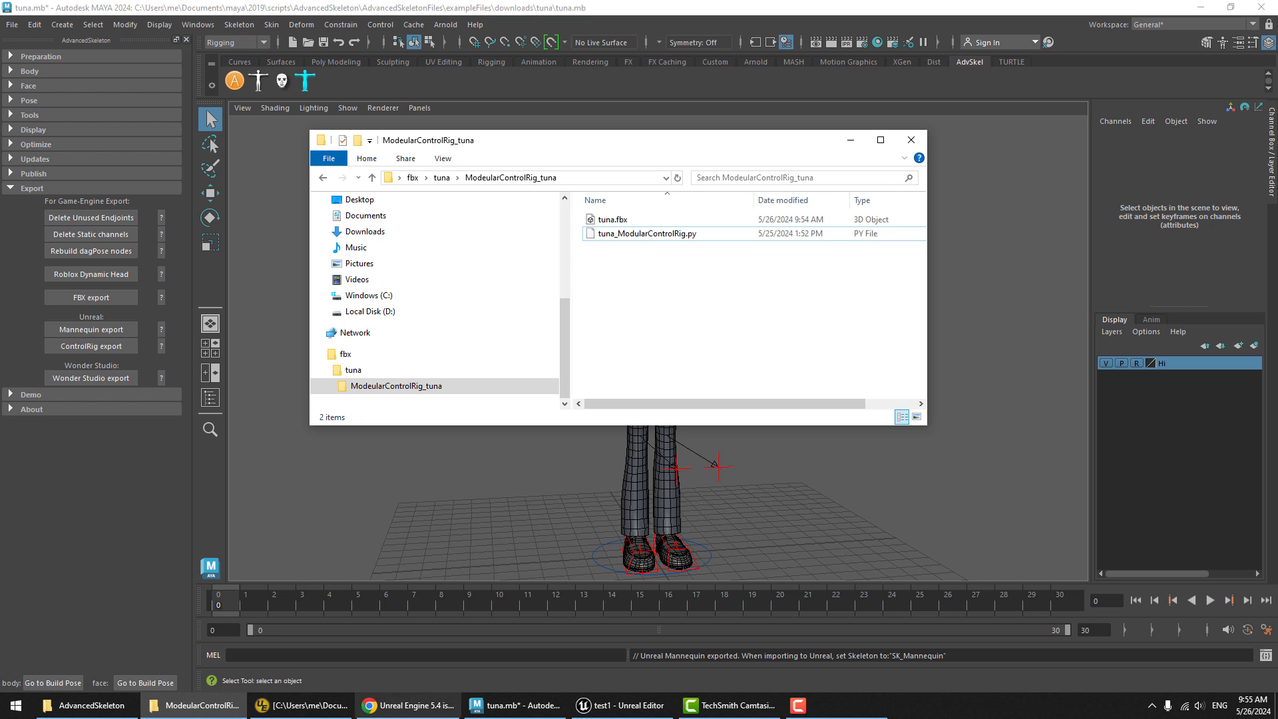
Create a 'tuna' folder under Content and import tuna.fbx into it
{"action": "left_click", "coordinate": [621, 705]}
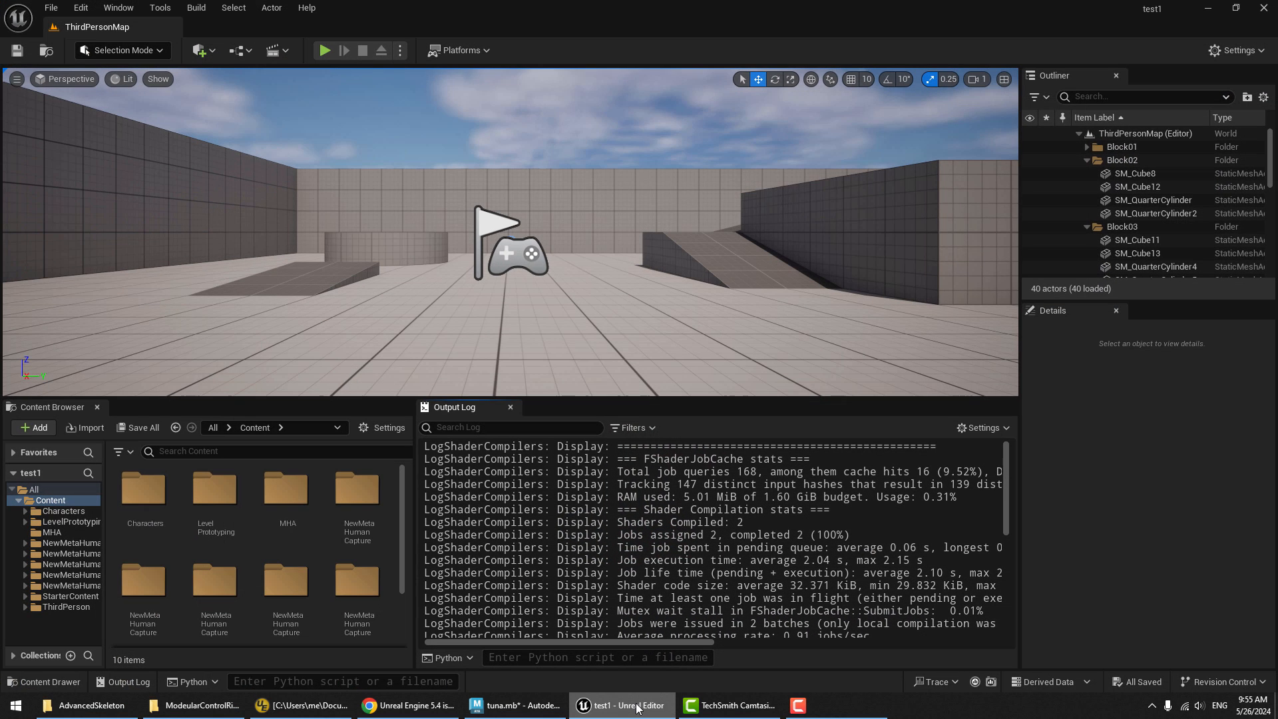
{"action": "right_click", "coordinate": [49, 499]}
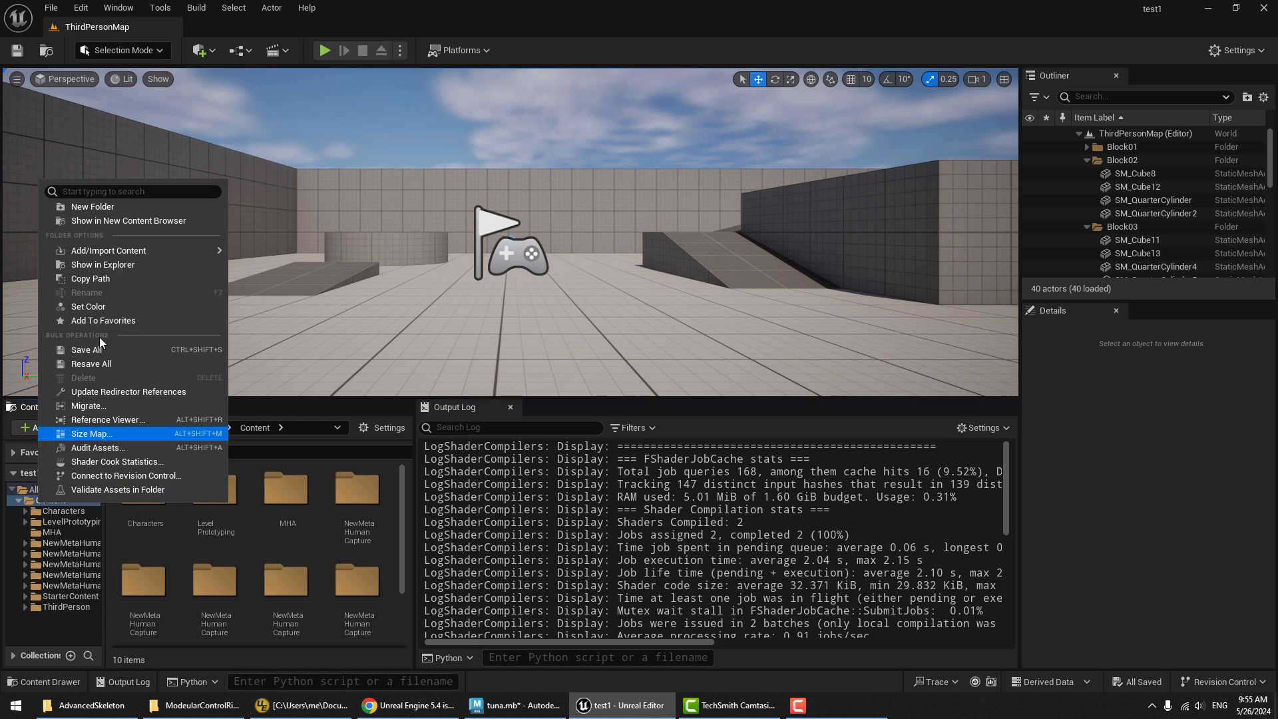
{"action": "left_click", "coordinate": [92, 207]}
{"action": "type", "text": "tuna"}
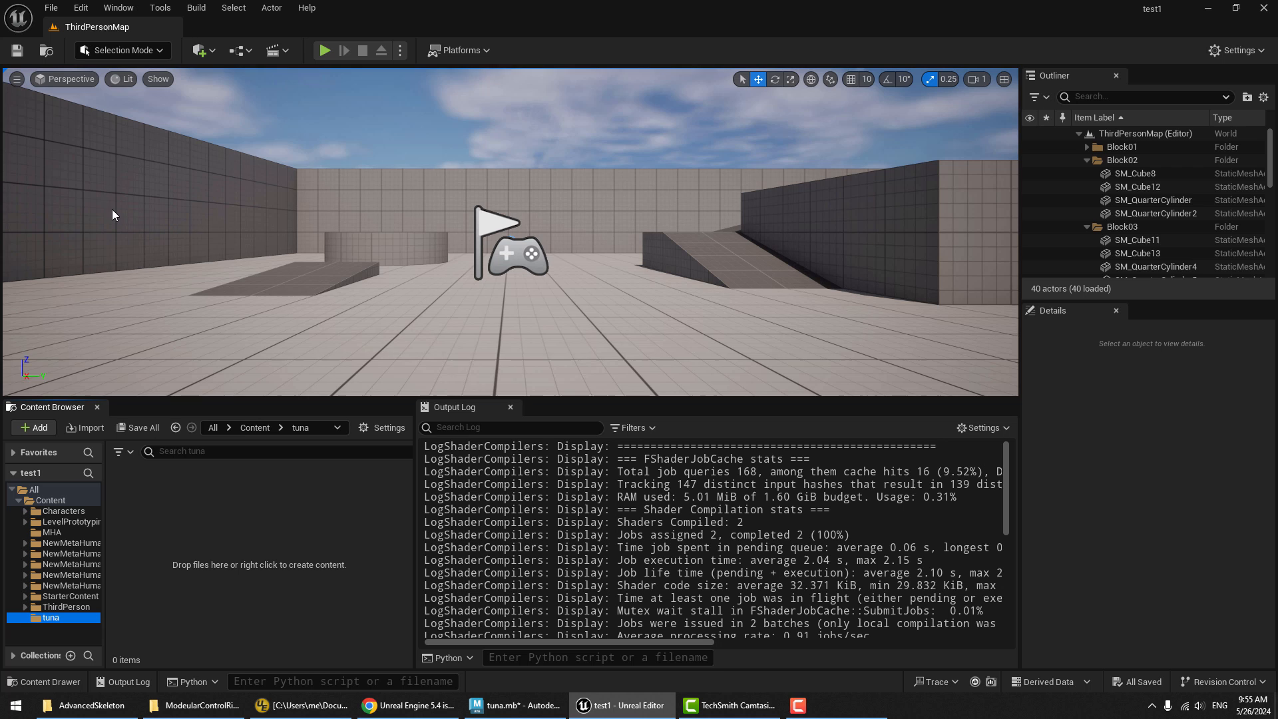
{"action": "left_click", "coordinate": [193, 705]}
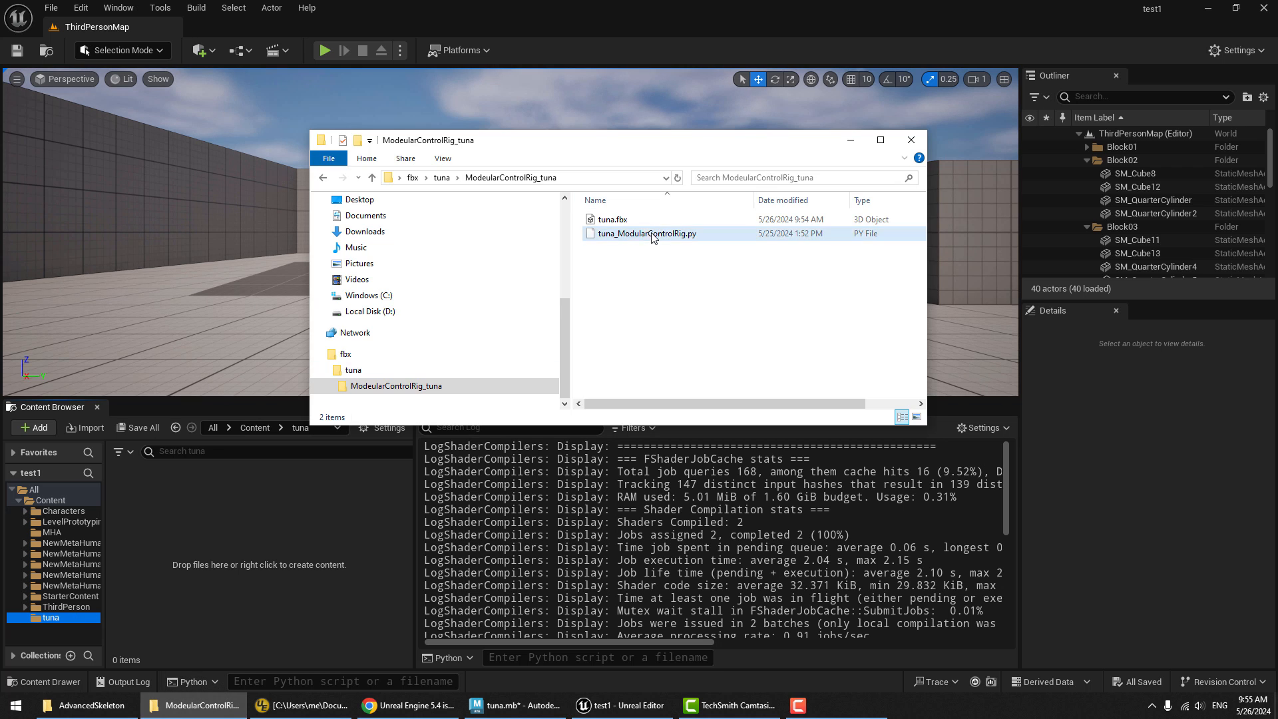
{"action": "left_click", "coordinate": [910, 139]}
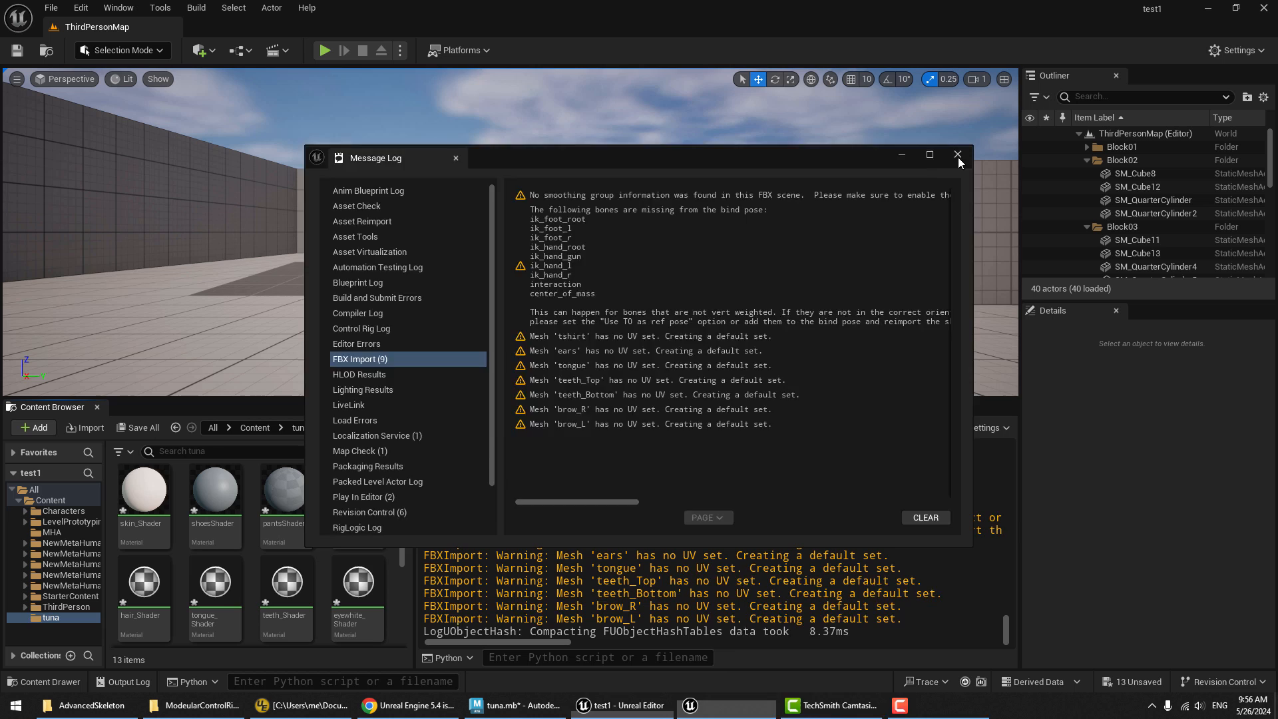
Dismiss the import log and create tuna_CtrlRig from the tuna skeletal mesh
{"action": "left_click", "coordinate": [959, 155]}
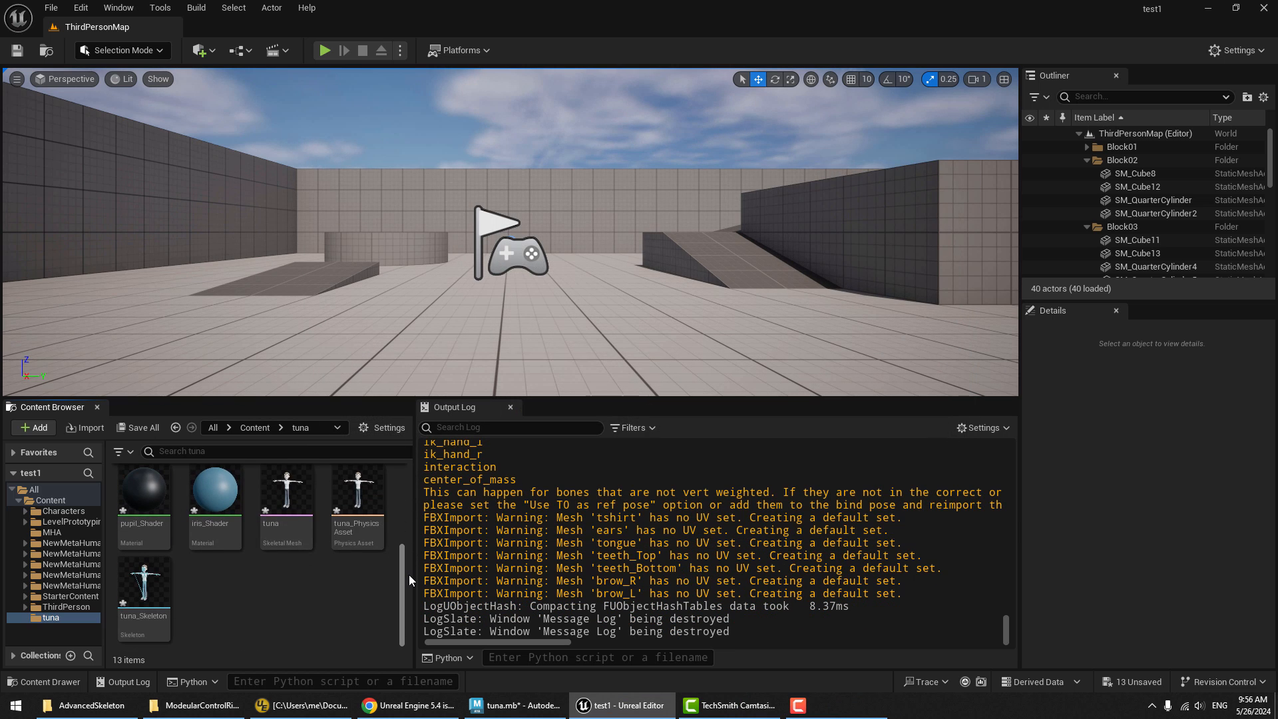
{"action": "left_click", "coordinate": [285, 489]}
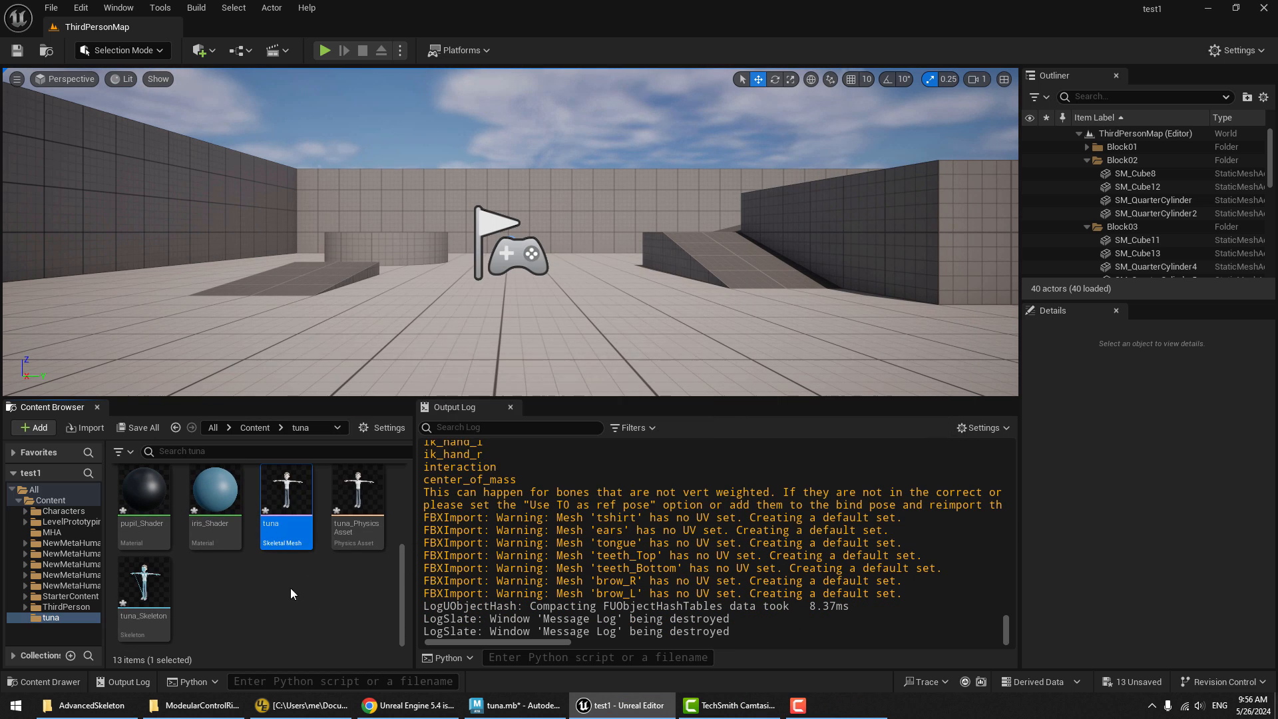
{"action": "mouse_move", "coordinate": [285, 497]}
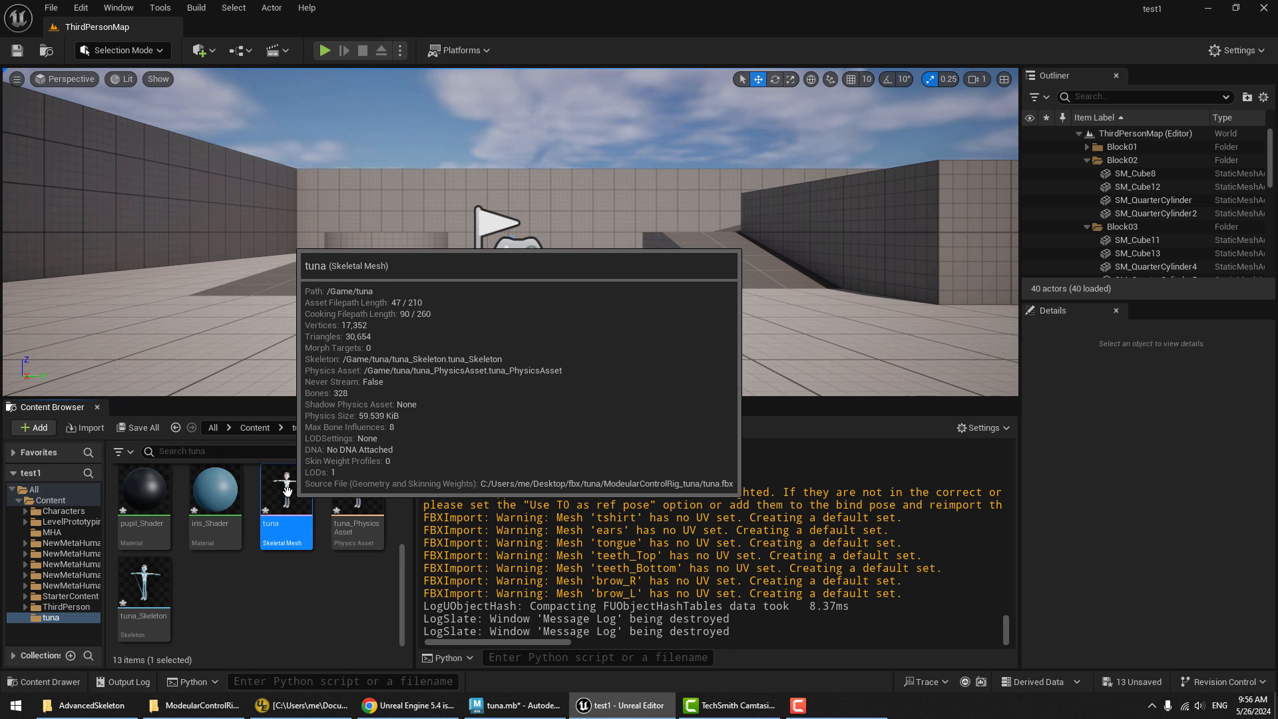
{"action": "right_click", "coordinate": [286, 489]}
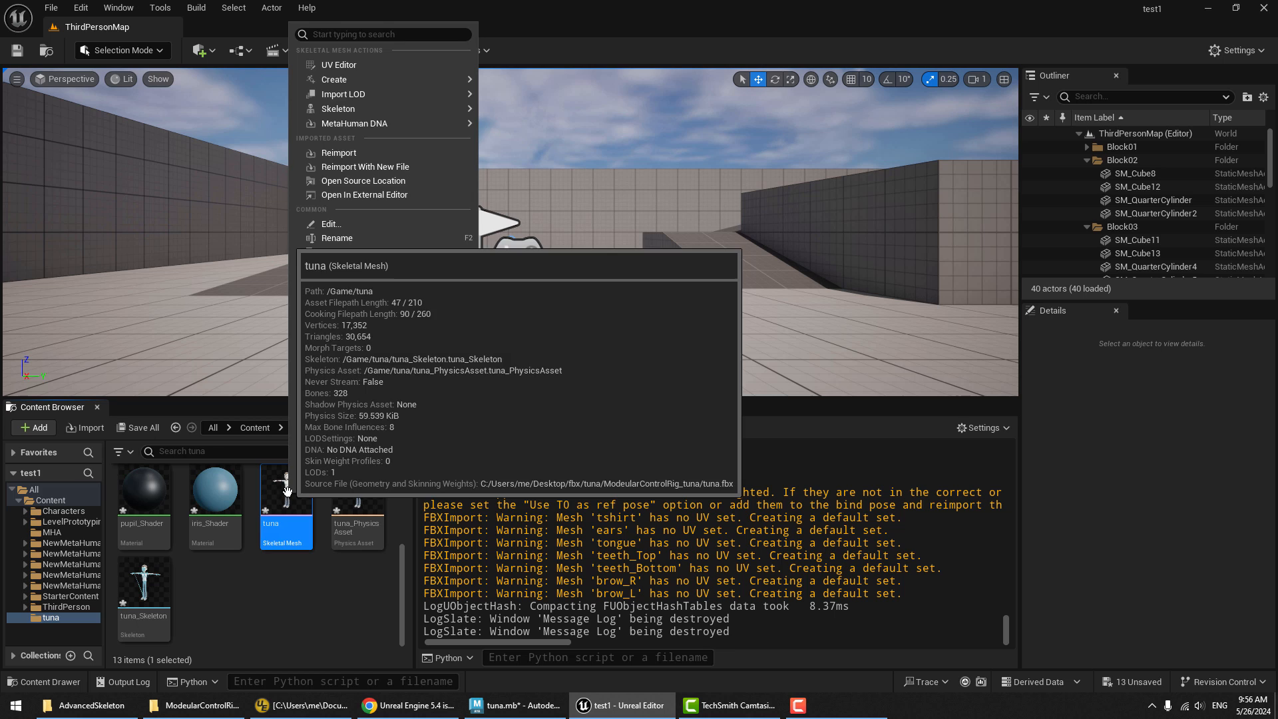
{"action": "left_click", "coordinate": [334, 79]}
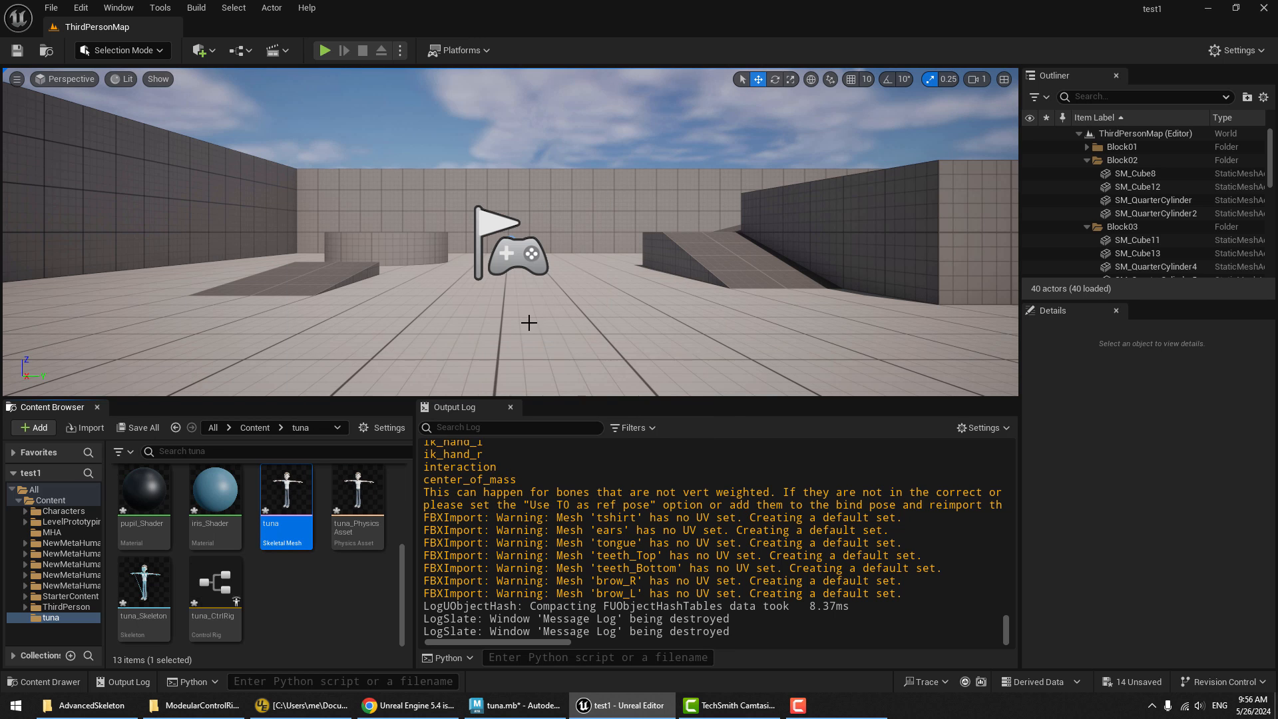
{"action": "mouse_move", "coordinate": [214, 587]}
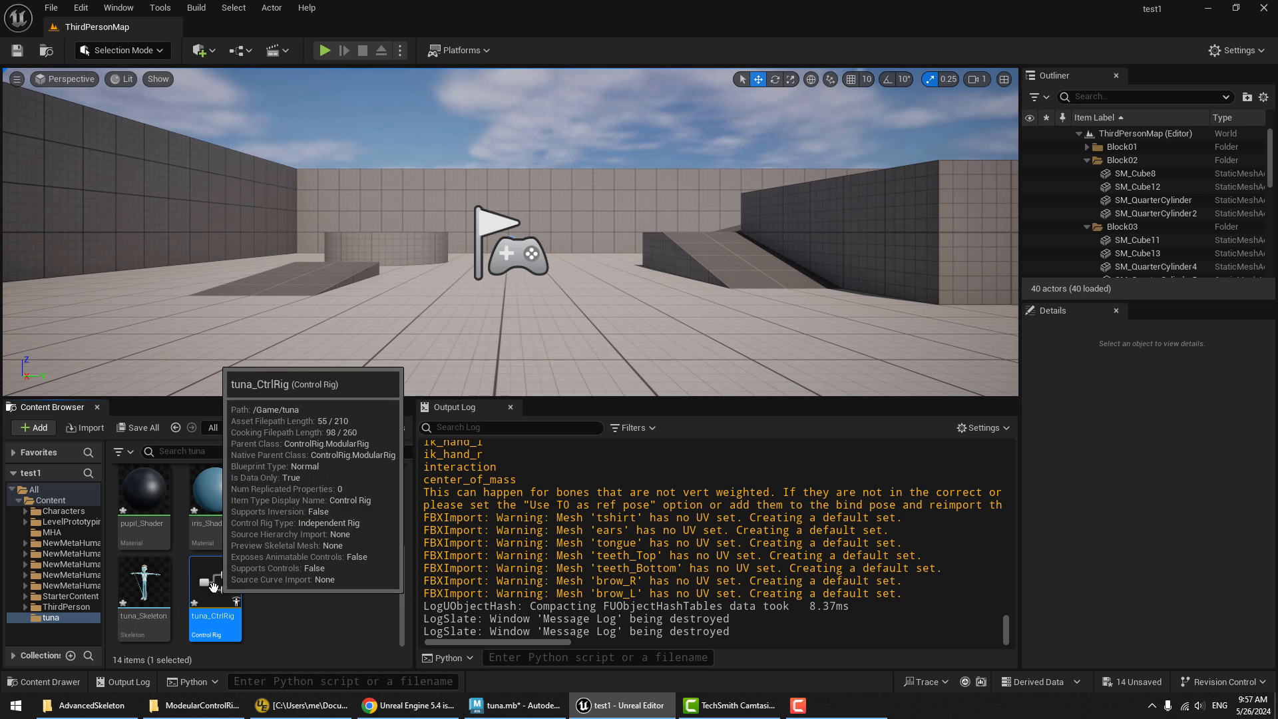
Run tuna_ModularControlRig.py from the ModularControlRig_tuna folder via Execute Python Script
{"action": "left_click", "coordinate": [159, 8]}
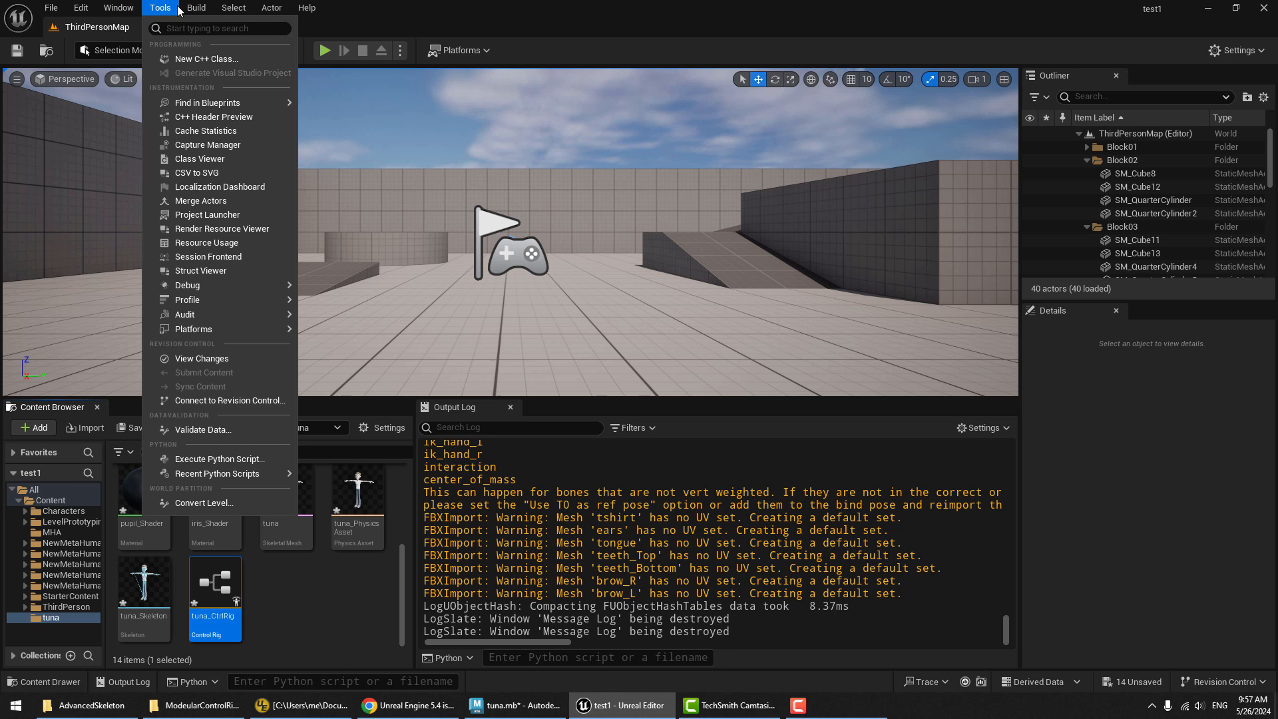
{"action": "mouse_move", "coordinate": [218, 457]}
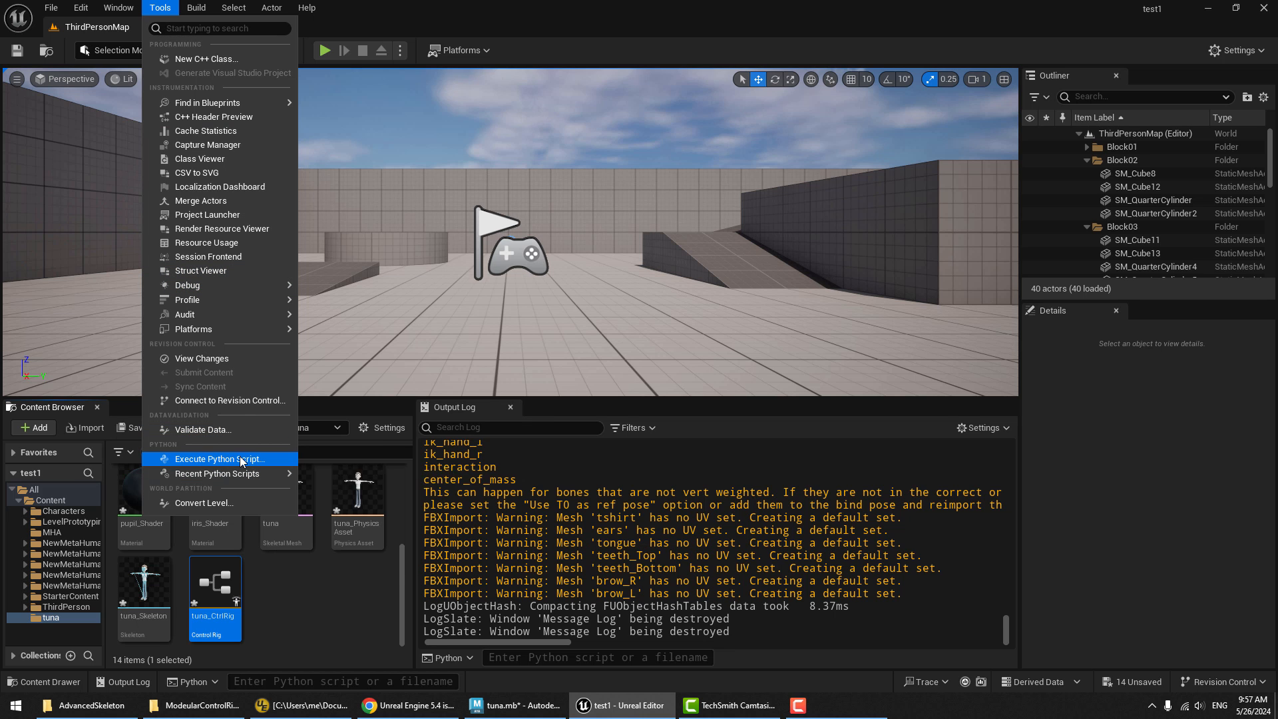
{"action": "left_click", "coordinate": [222, 458]}
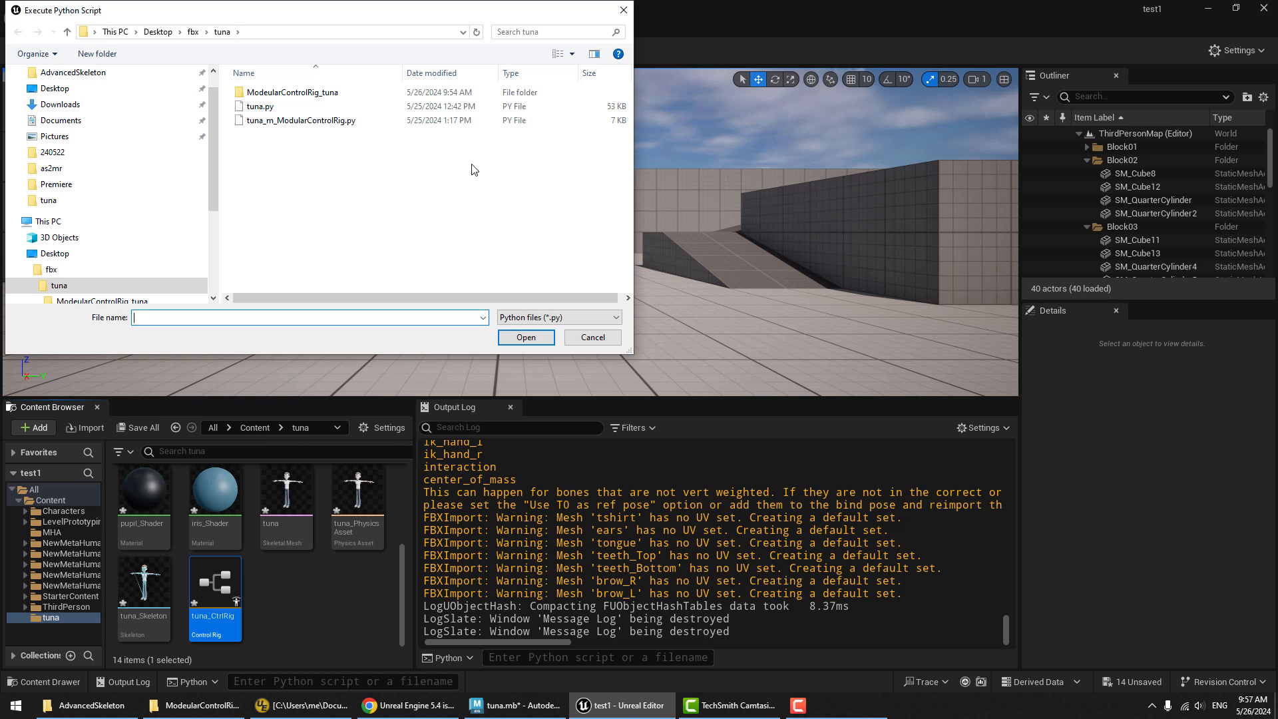
{"action": "double_click", "coordinate": [291, 92]}
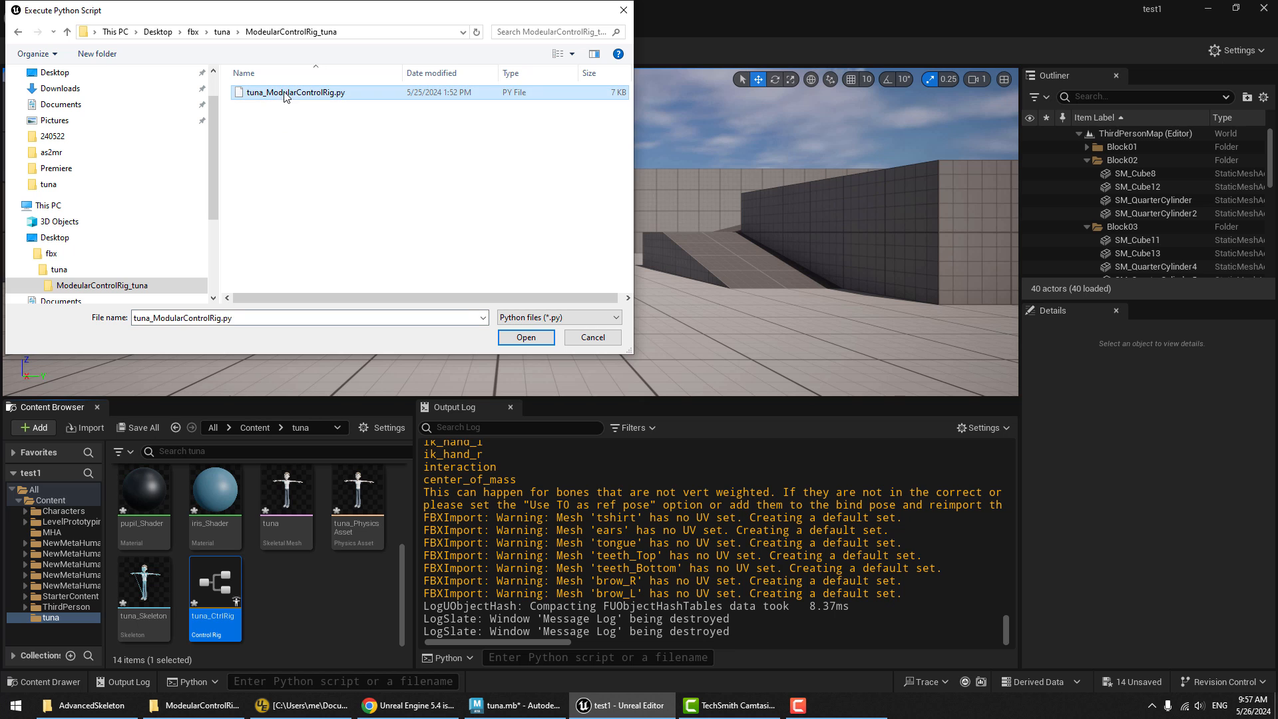
{"action": "left_click", "coordinate": [525, 337]}
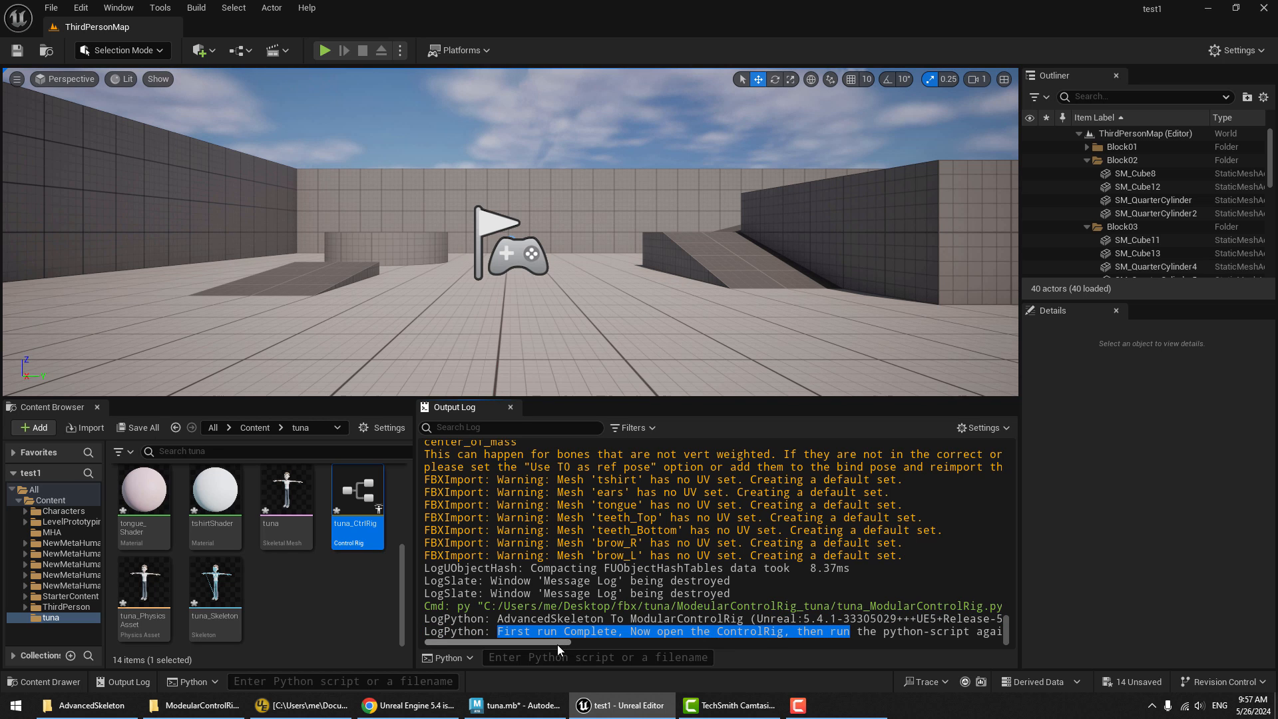
{"action": "mouse_move", "coordinate": [356, 493]}
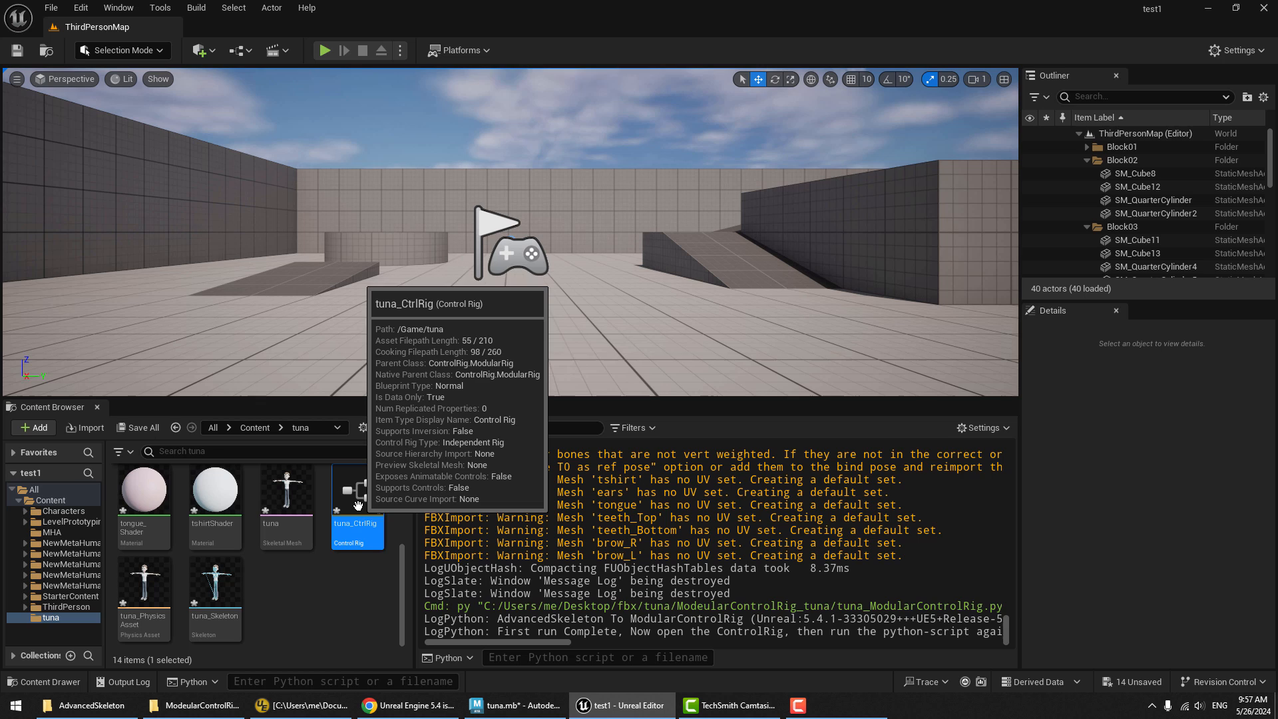
Open tuna_CtrlRig and rerun tuna_ModularControlRig.py to connect spine, neck and shoulder modules
{"action": "double_click", "coordinate": [357, 489]}
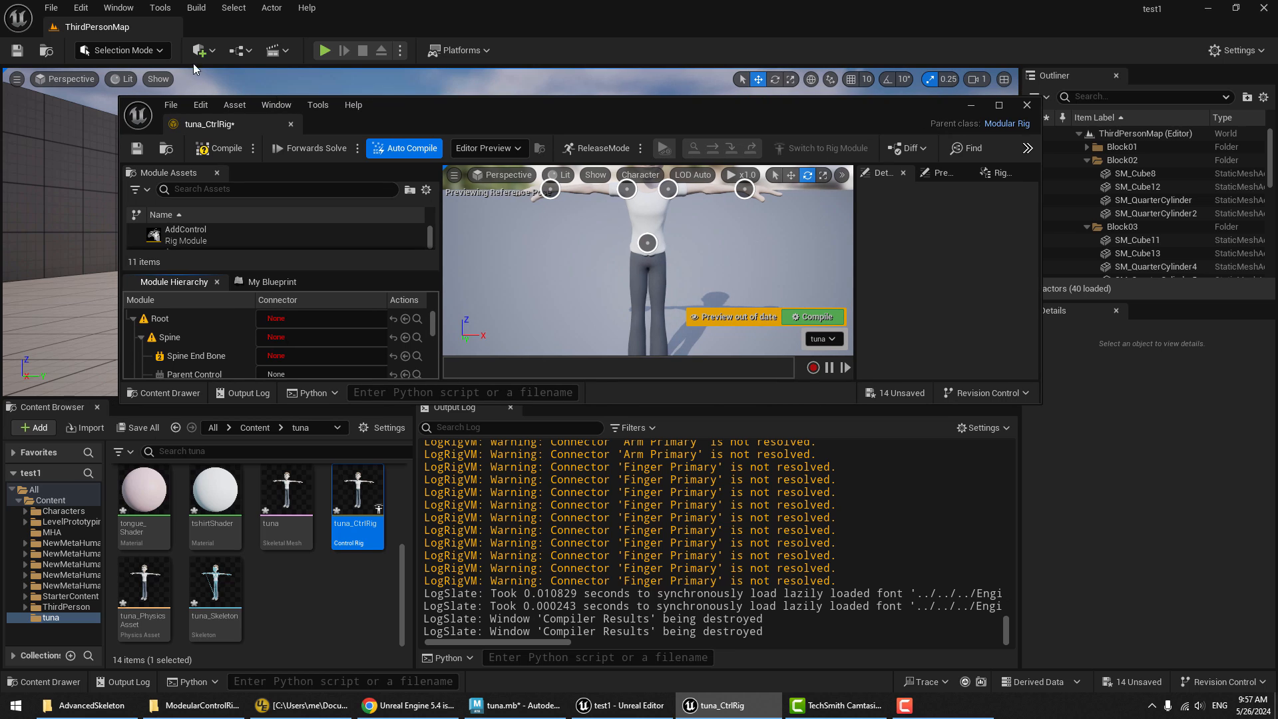
{"action": "left_click", "coordinate": [161, 8]}
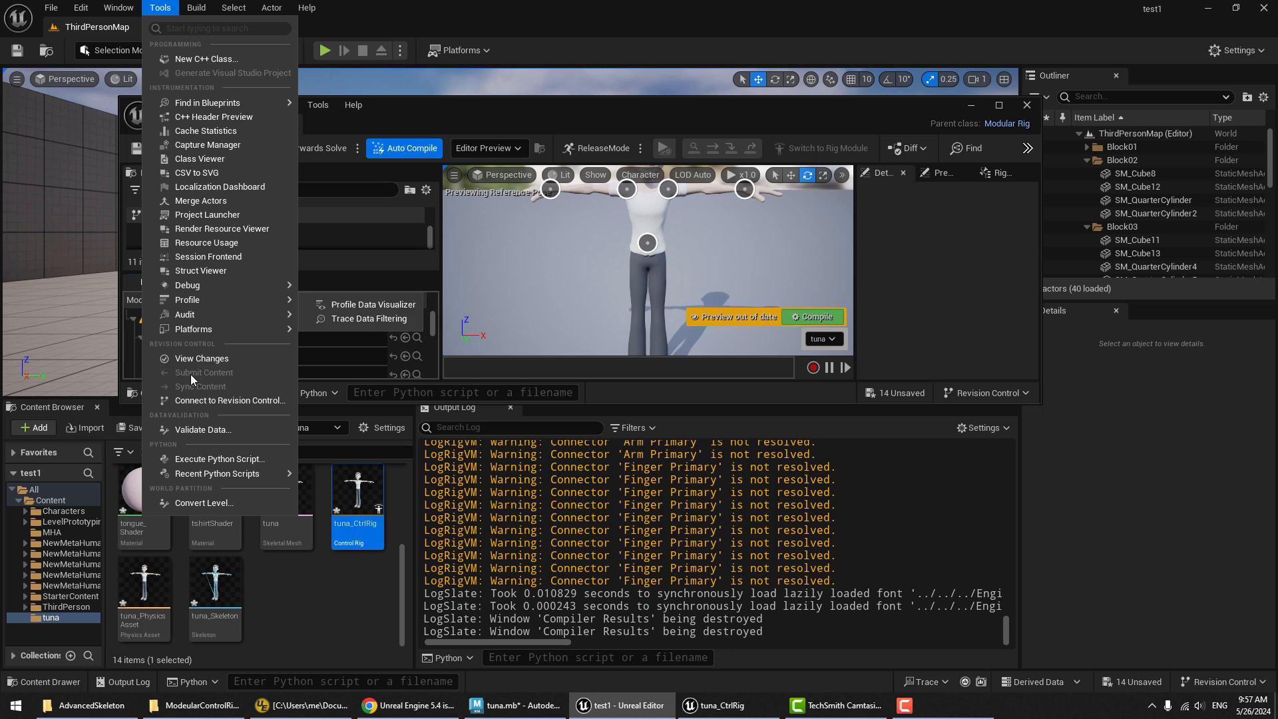
{"action": "left_click", "coordinate": [218, 458]}
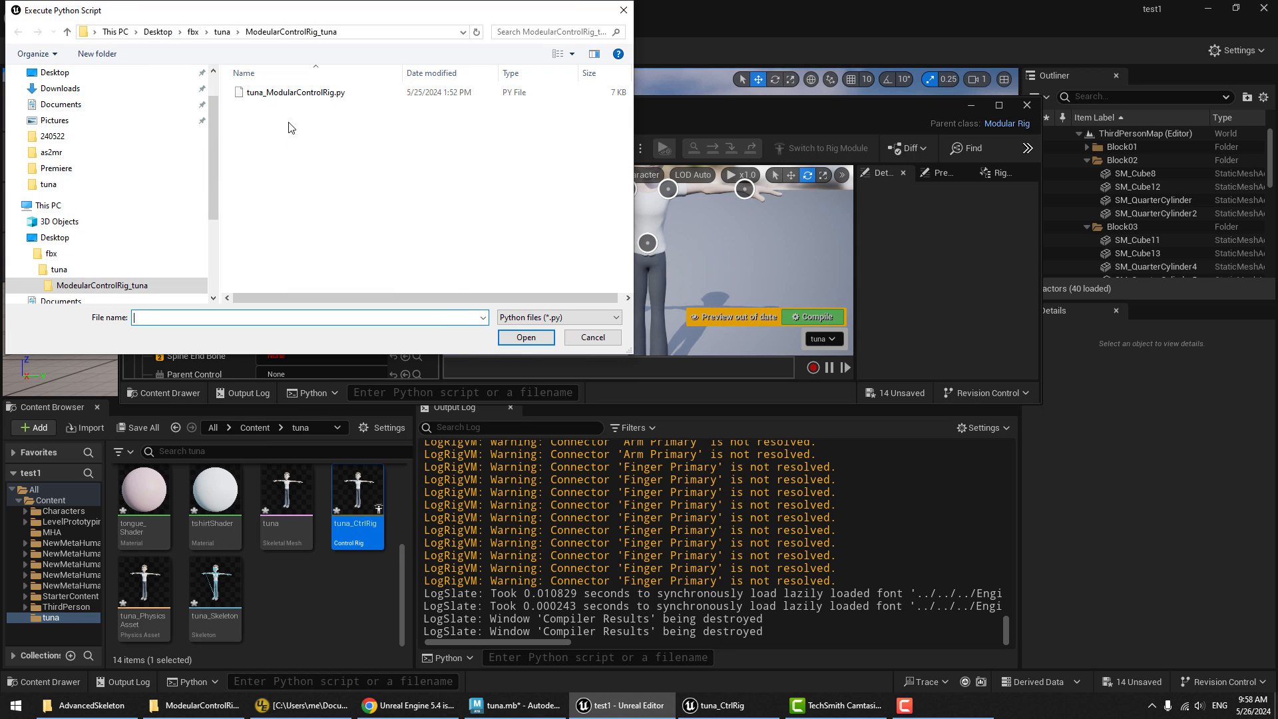
{"action": "left_click", "coordinate": [591, 337]}
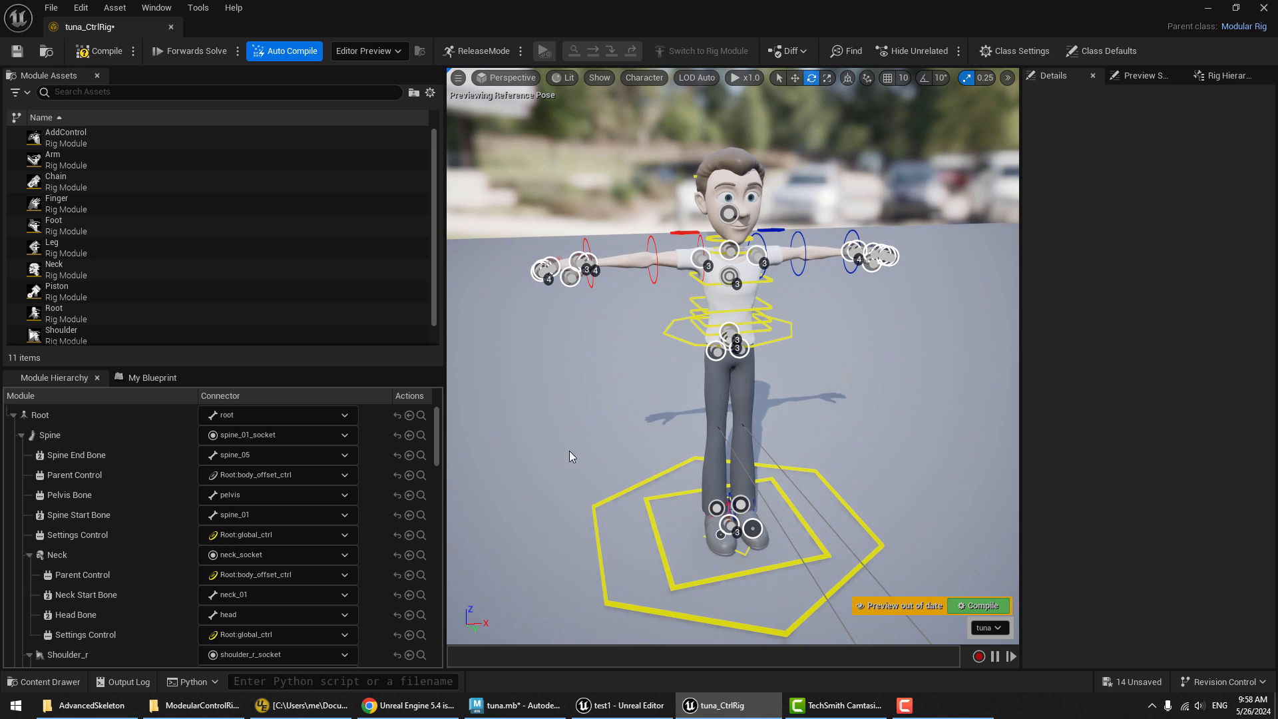
Close the saved tuna_CtrlRig editor to return to ThirdPersonMap
{"action": "left_click", "coordinate": [620, 705]}
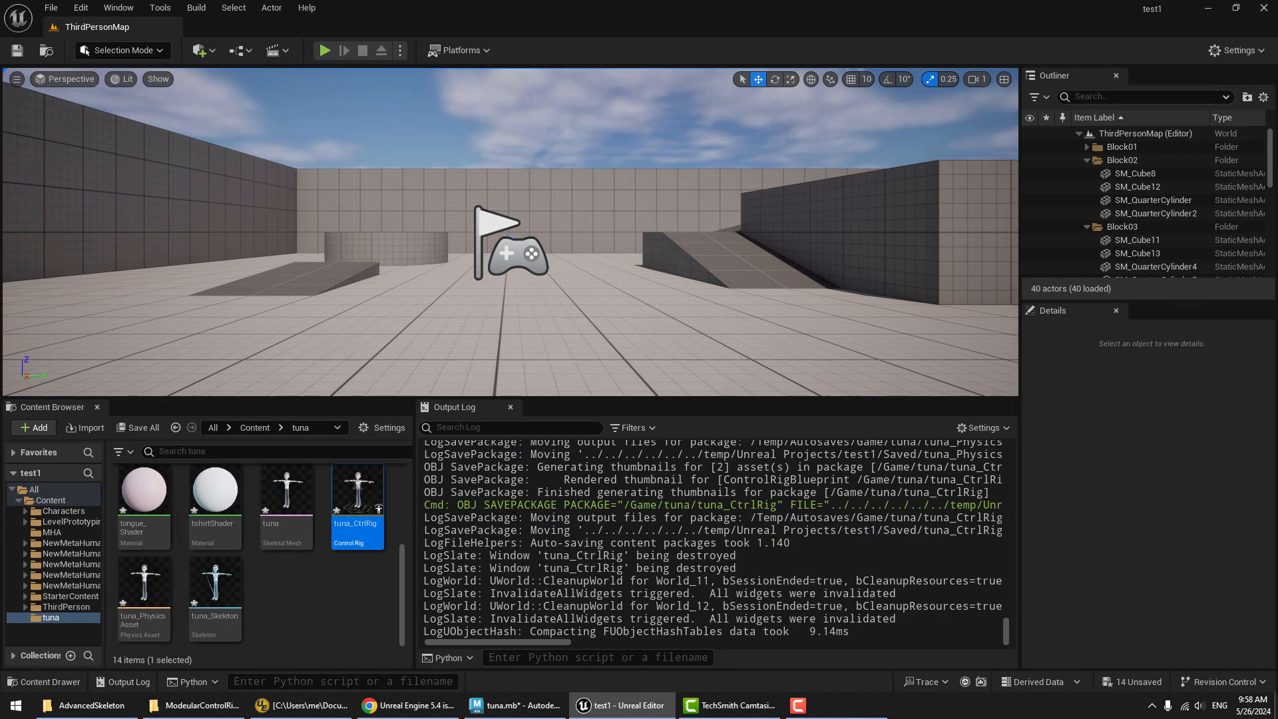
{"action": "mouse_move", "coordinate": [356, 489]}
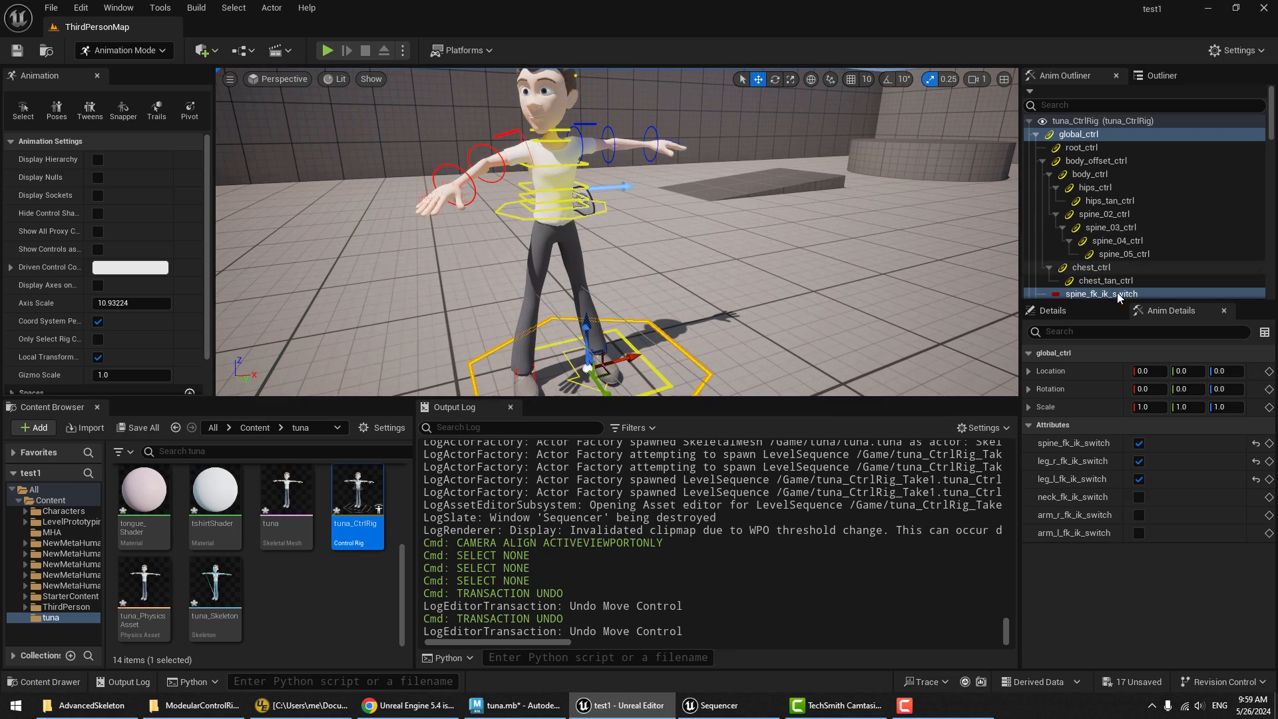
Turn off spine_fk_ik_switch and turn on both arm FK/IK switches in Anim Details
{"action": "left_click", "coordinate": [1139, 460]}
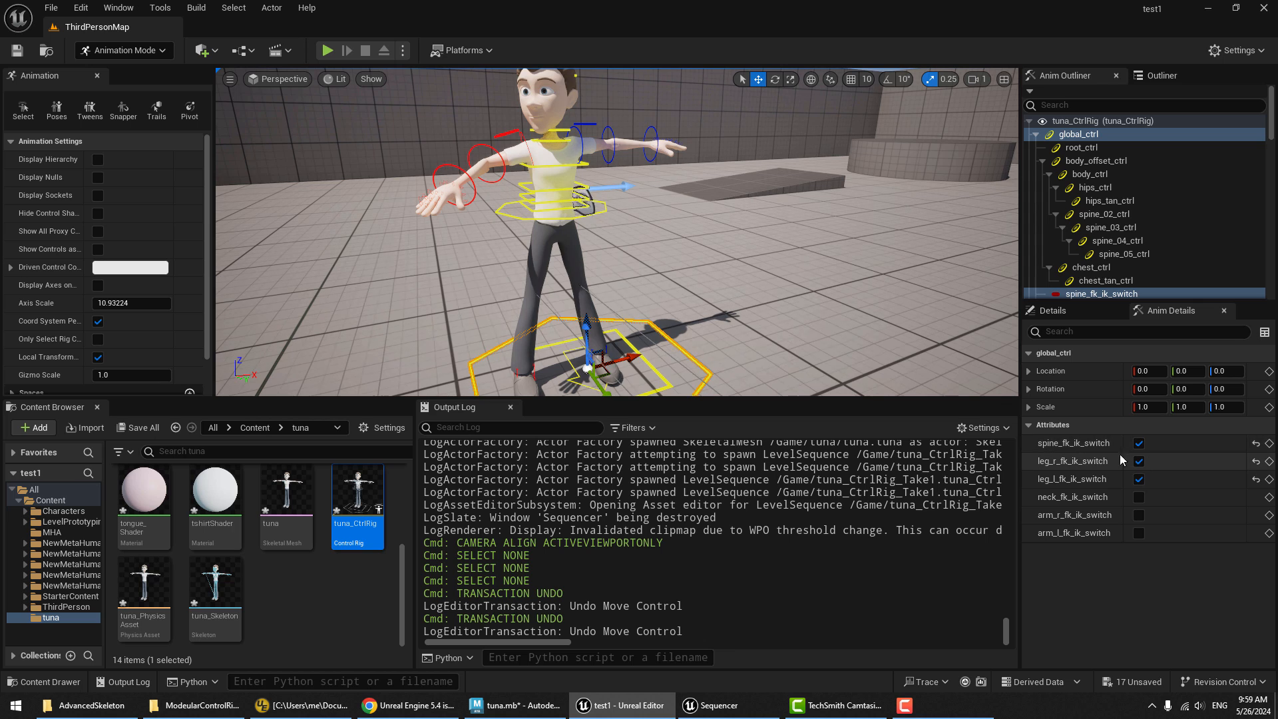
{"action": "left_click", "coordinate": [1139, 460]}
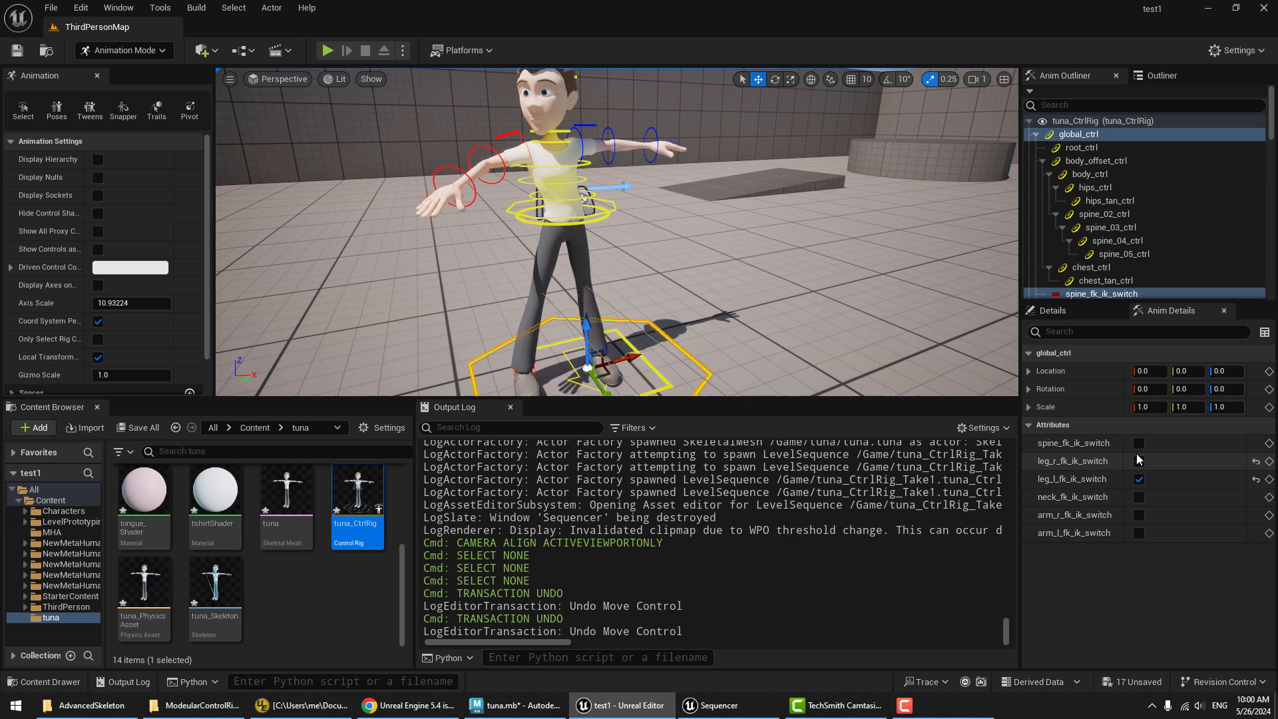
{"action": "left_click", "coordinate": [1138, 460]}
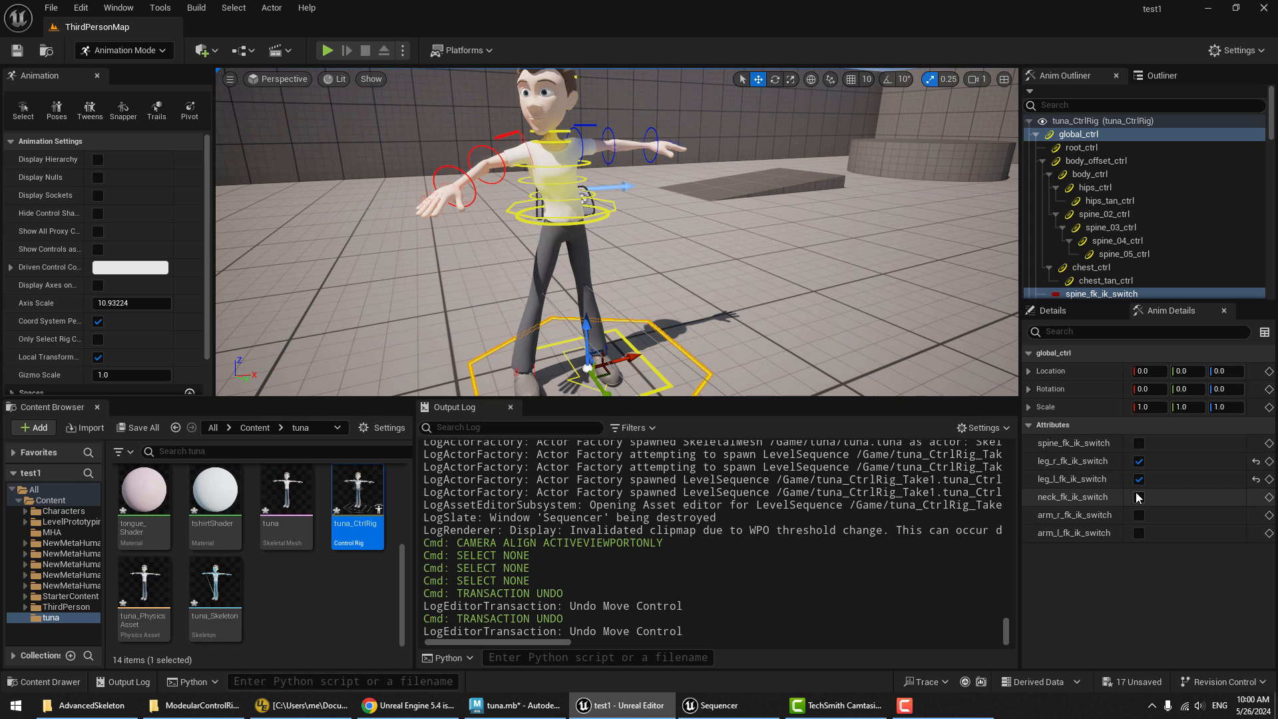
{"action": "left_click", "coordinate": [1138, 514]}
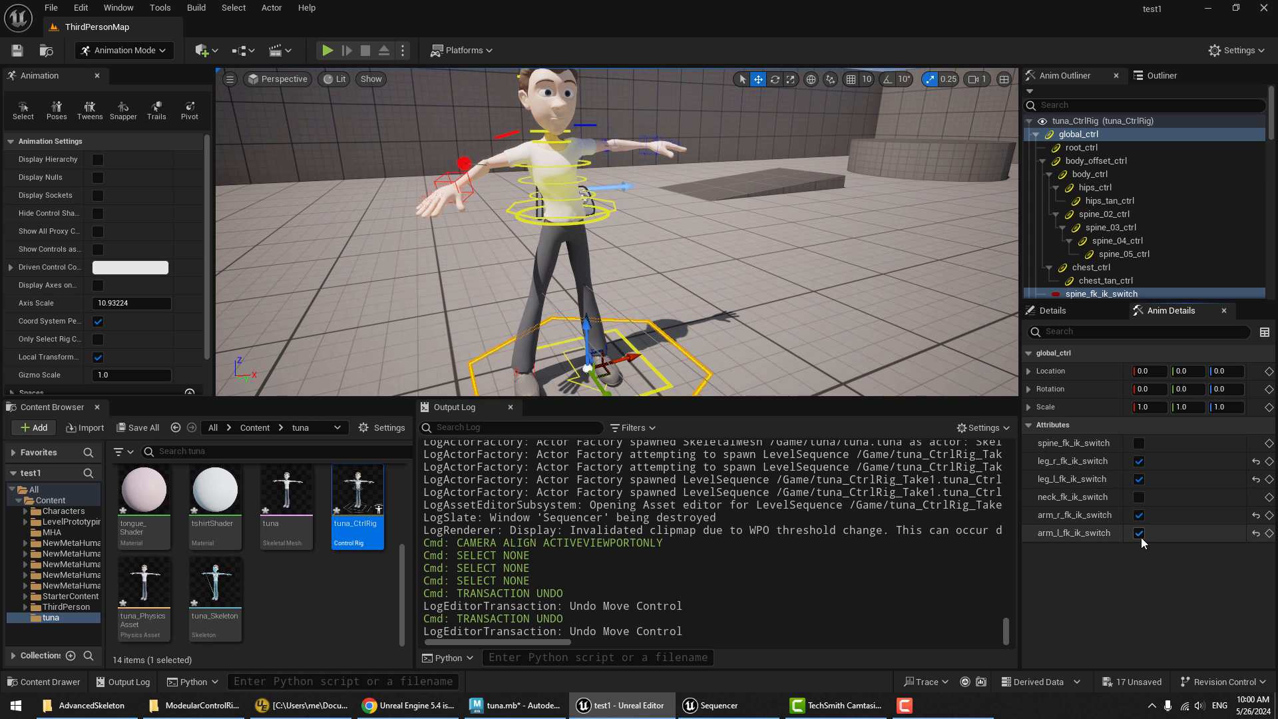